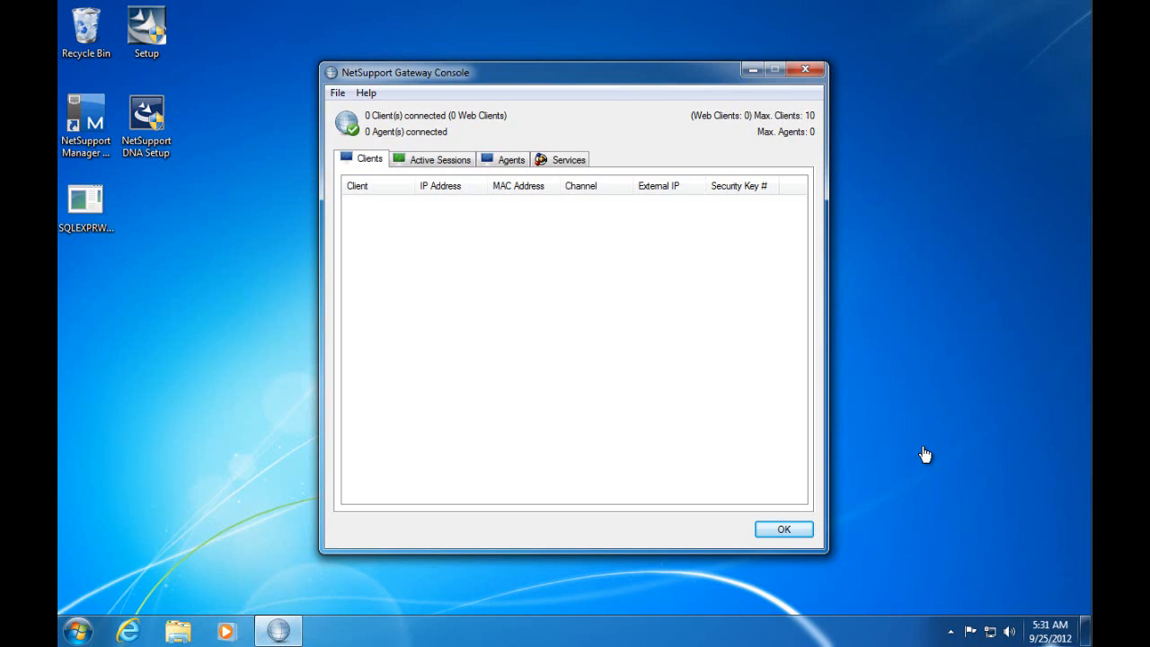
{"action": "mouse_move", "coordinate": [535, 222]}
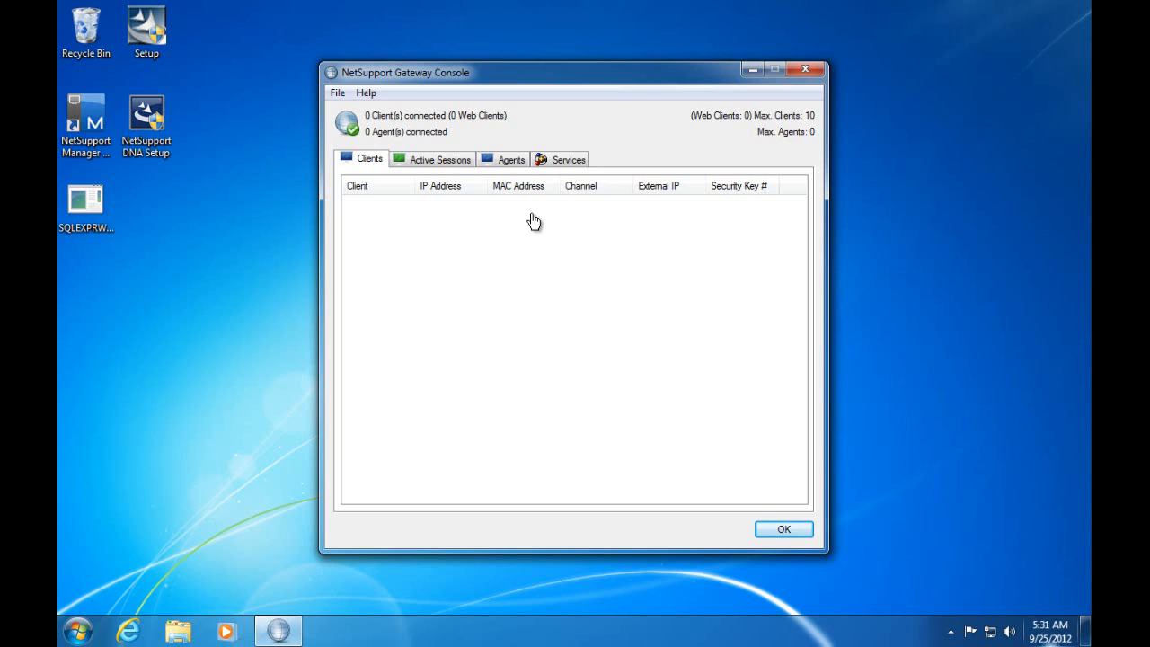
{"action": "mouse_move", "coordinate": [535, 241]}
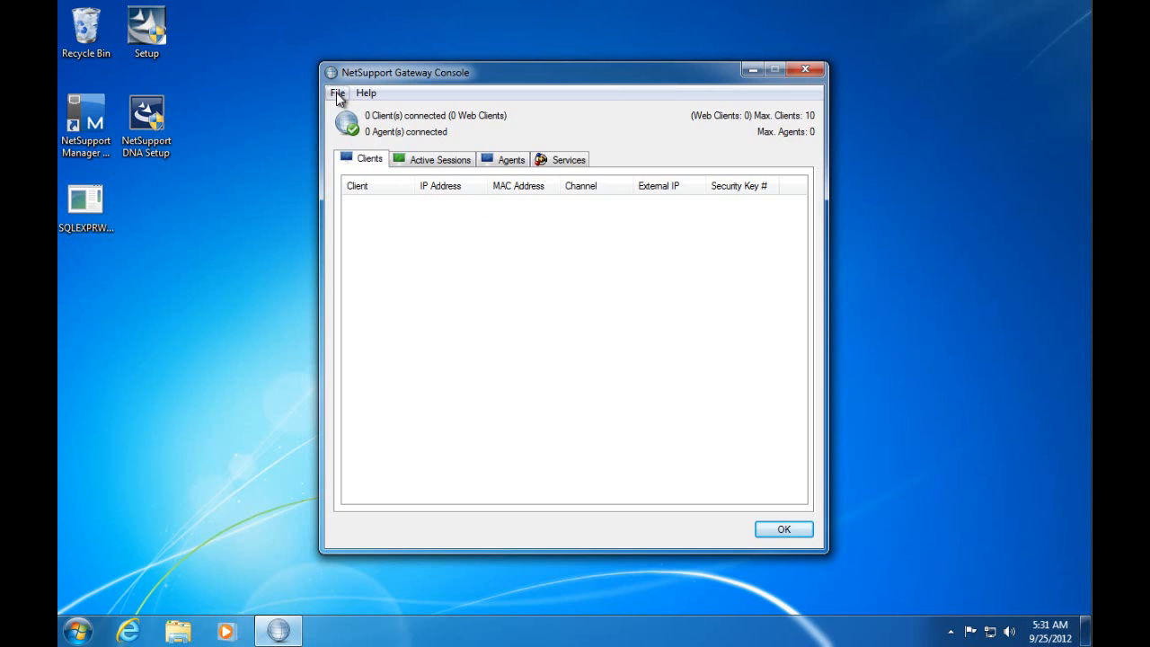
Step: Bring up the Gateway Configuration Utility via File > Configure and show the empty Keys list
{"action": "left_click", "coordinate": [338, 94]}
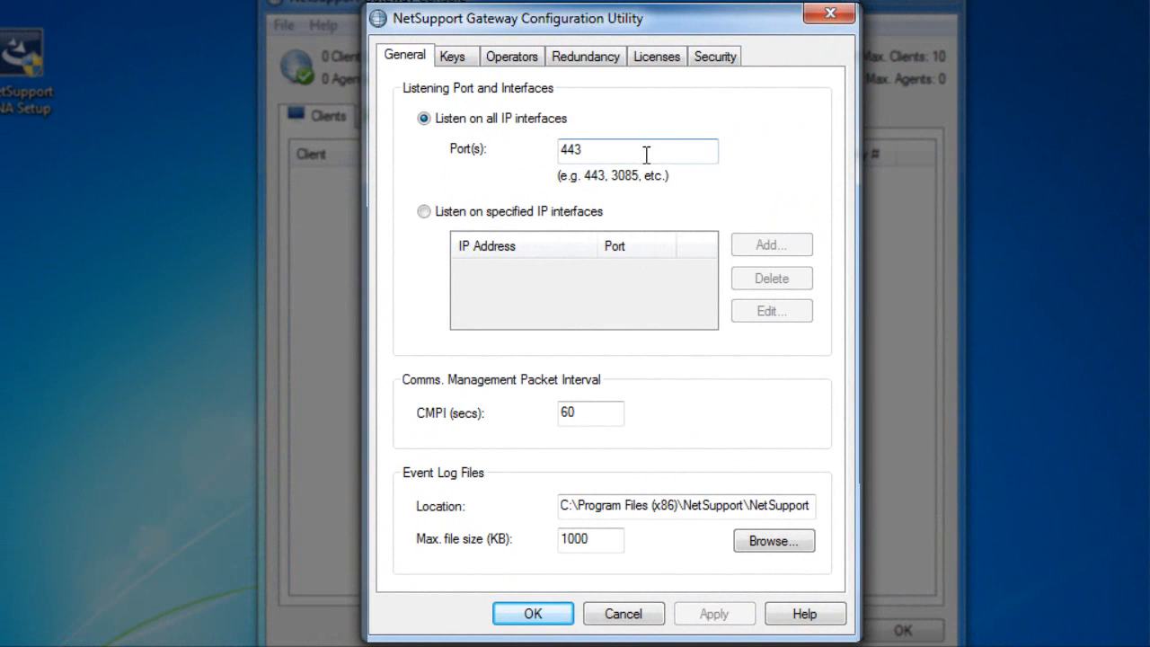
{"action": "mouse_move", "coordinate": [705, 189]}
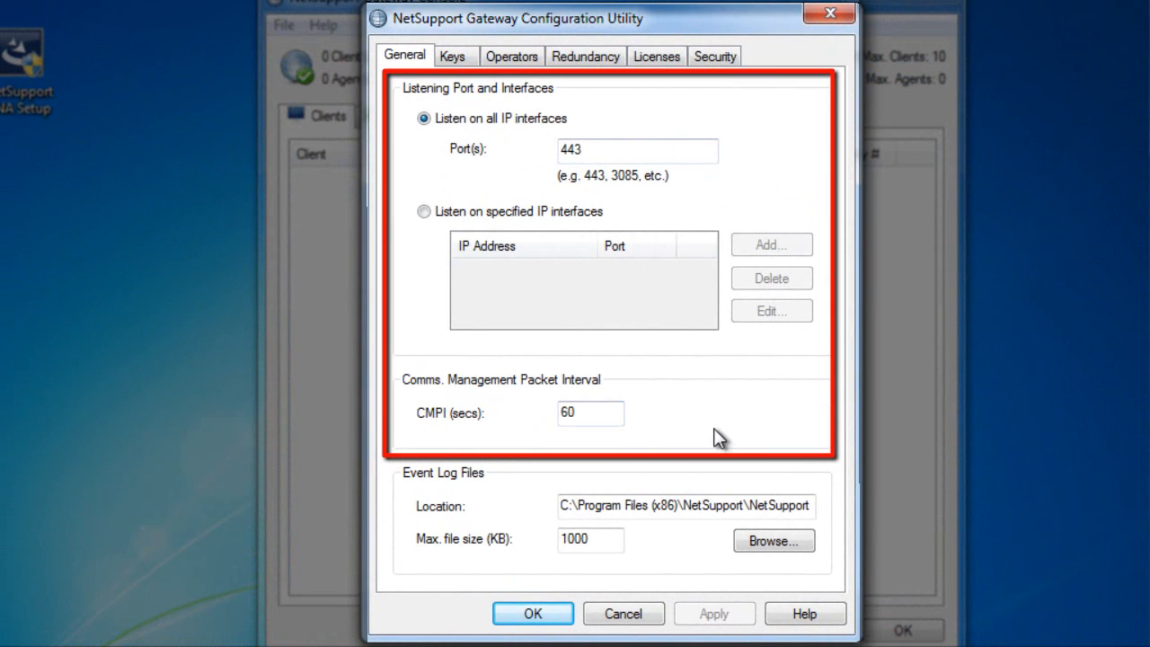
{"action": "mouse_move", "coordinate": [525, 158]}
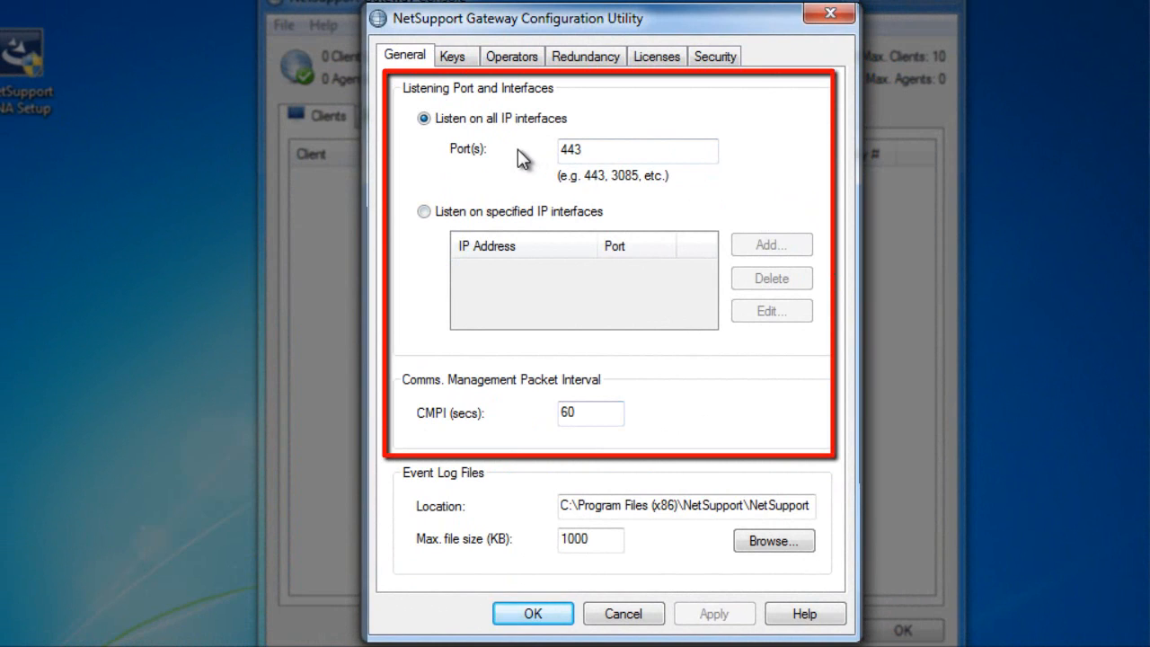
{"action": "mouse_move", "coordinate": [453, 406]}
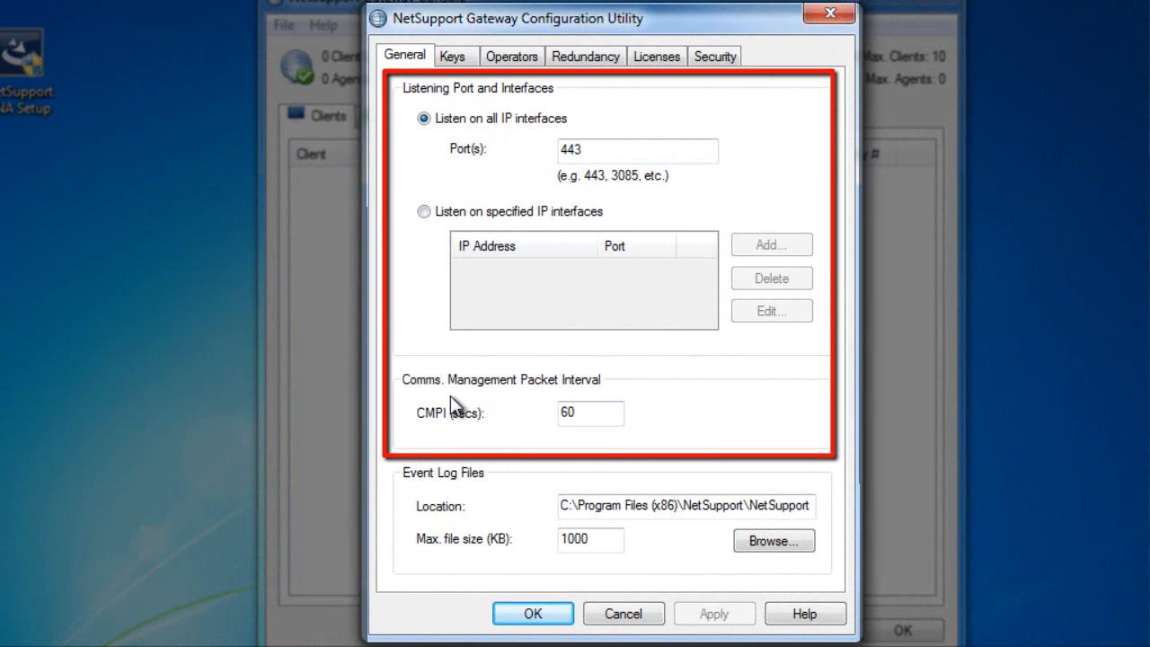
{"action": "mouse_move", "coordinate": [455, 302]}
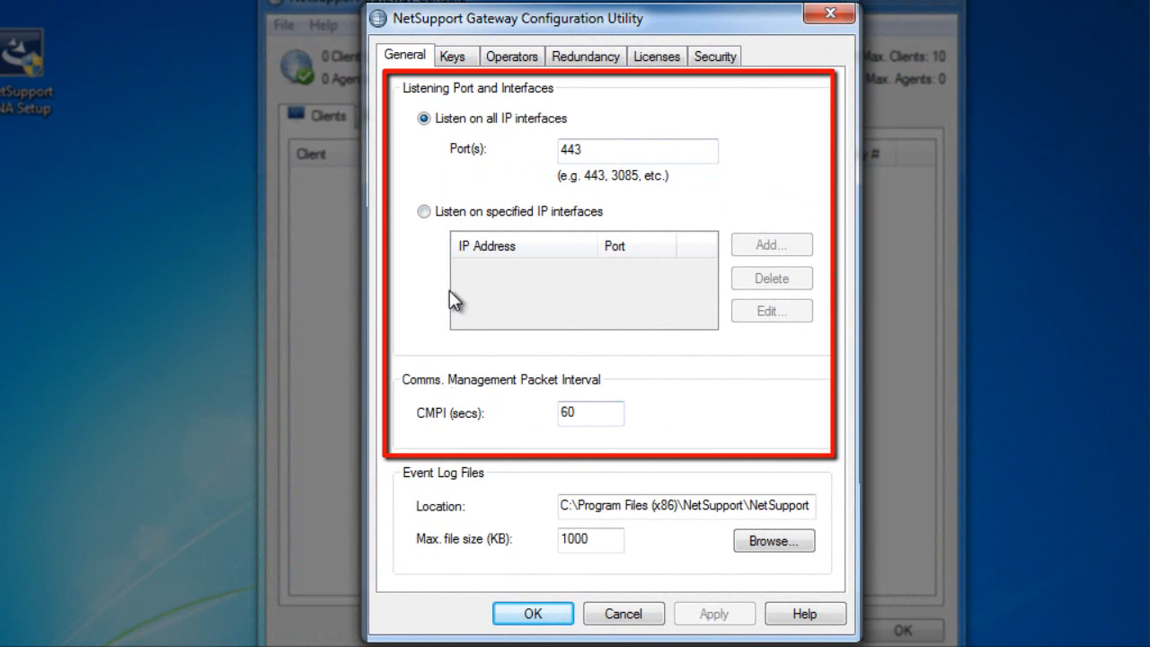
{"action": "mouse_move", "coordinate": [433, 158]}
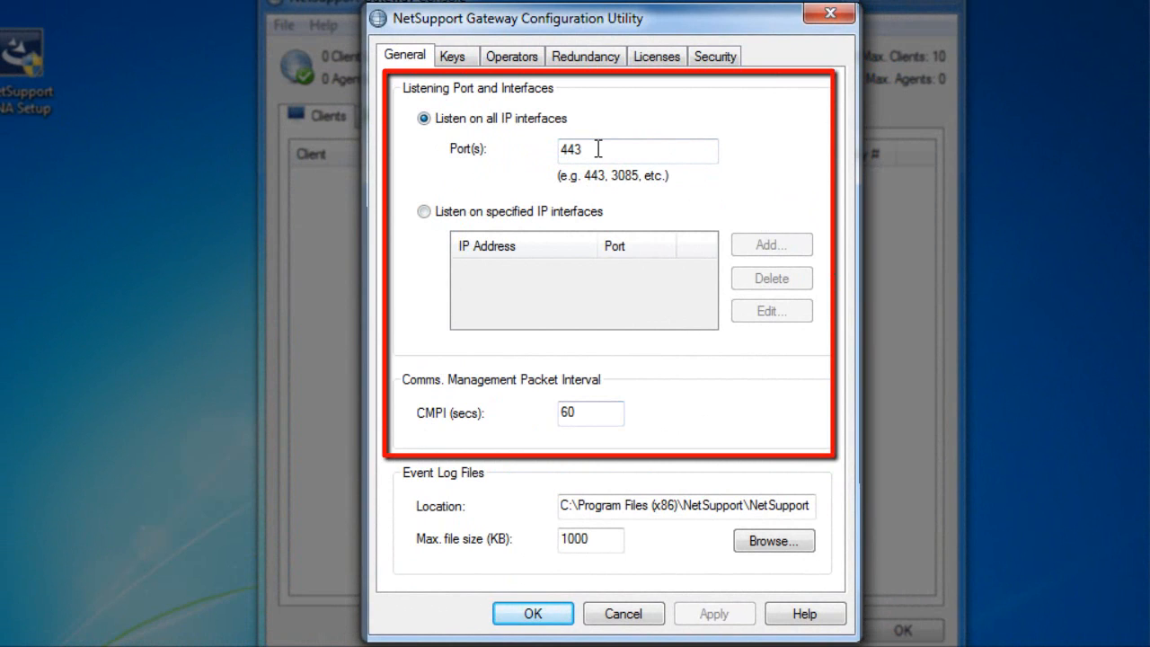
{"action": "double_click", "coordinate": [637, 149]}
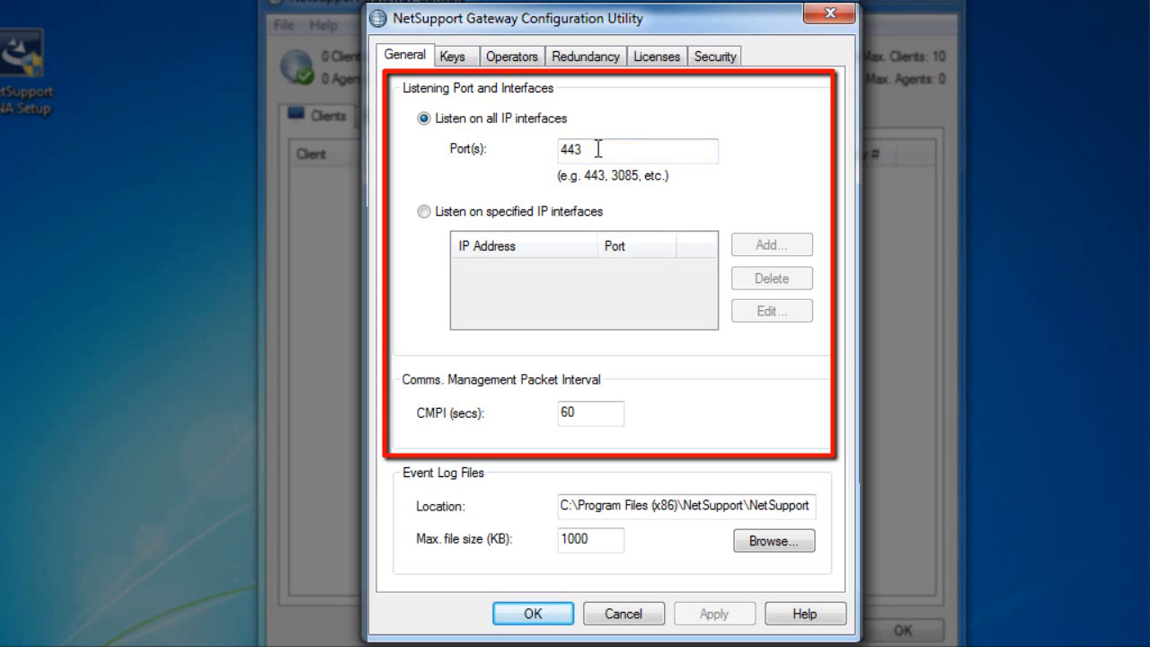
{"action": "mouse_move", "coordinate": [625, 142]}
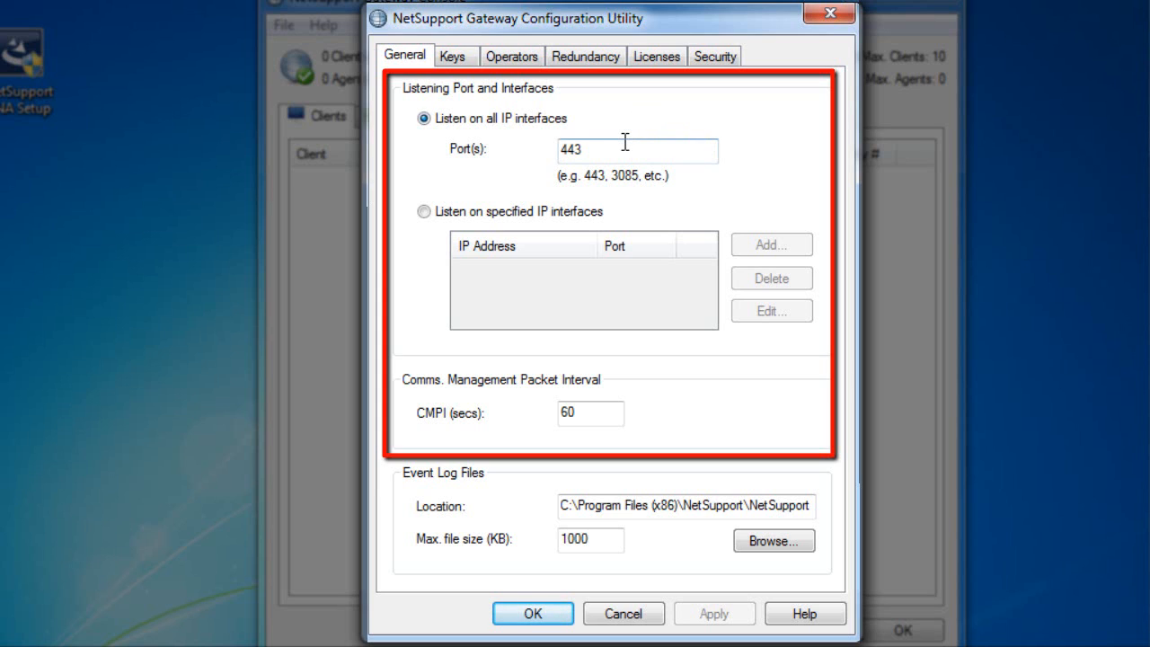
{"action": "mouse_move", "coordinate": [410, 223]}
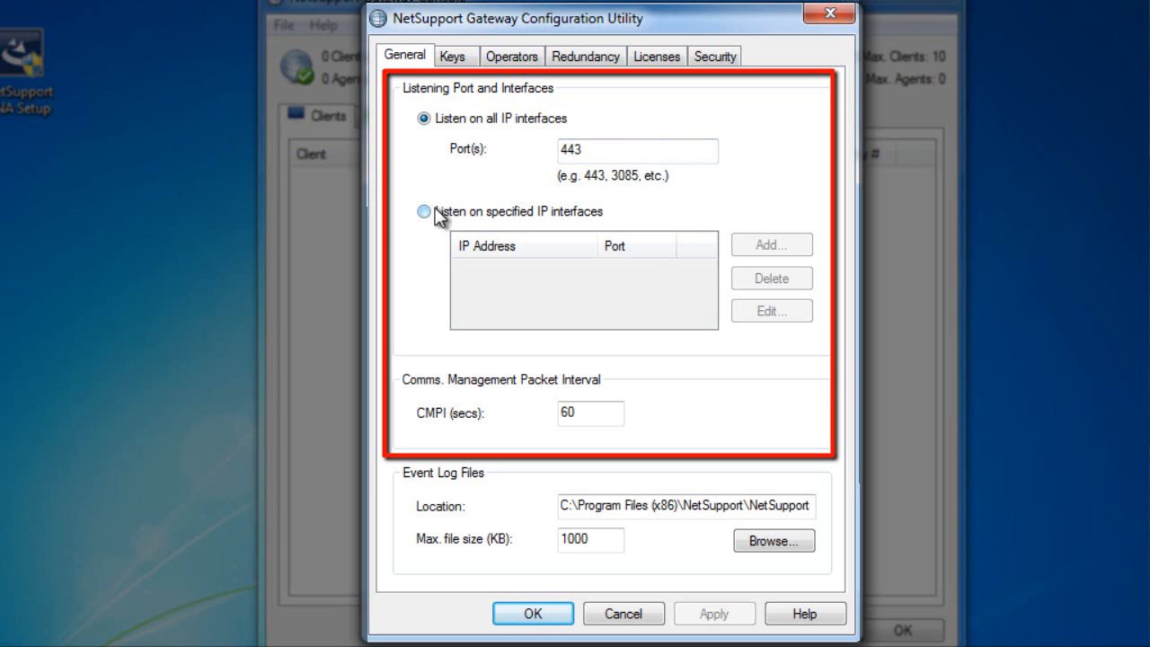
{"action": "mouse_move", "coordinate": [467, 195]}
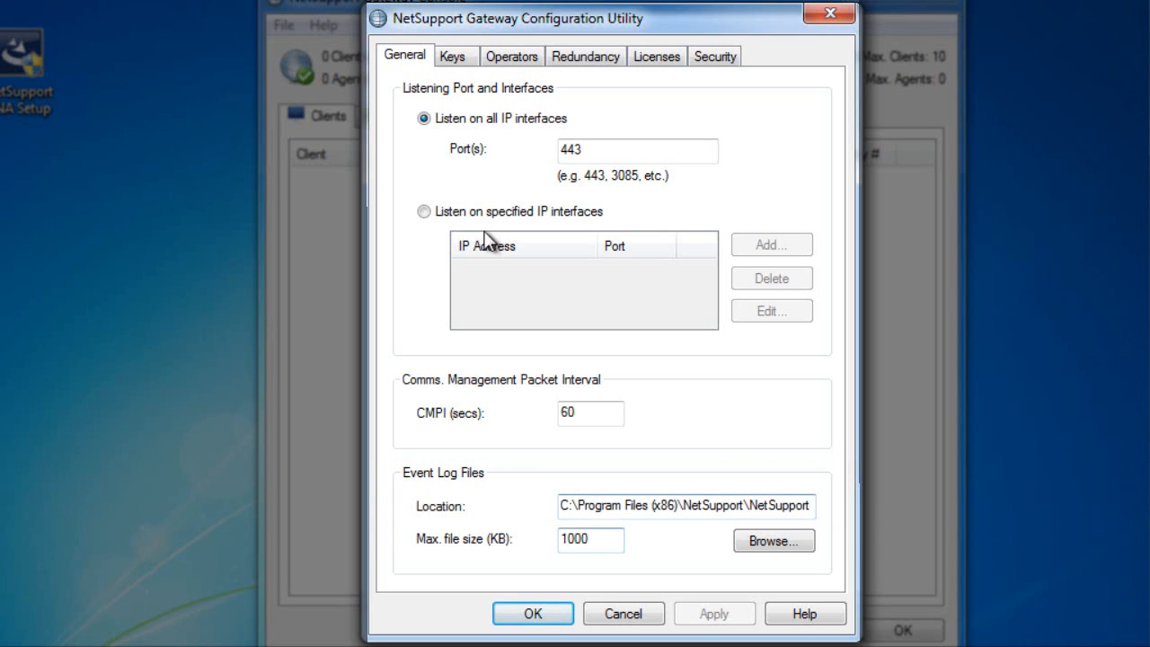
{"action": "left_click", "coordinate": [453, 56]}
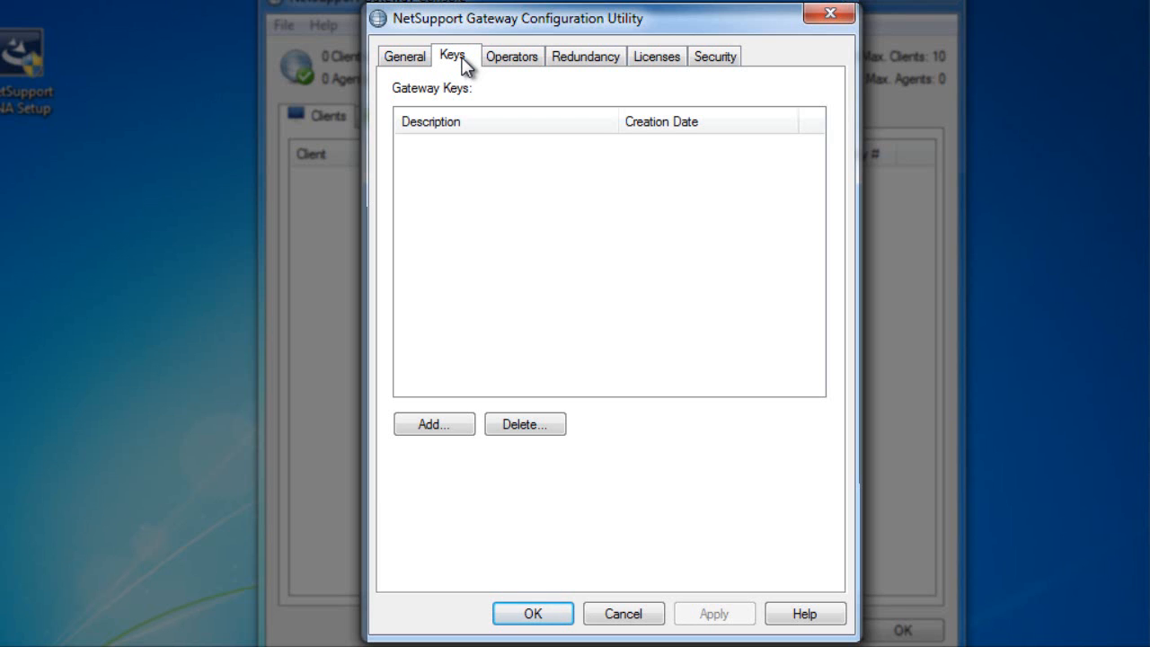
Step: Add a gateway key with description 'NetSupport', setting and confirming its secret key value
{"action": "left_click", "coordinate": [435, 425]}
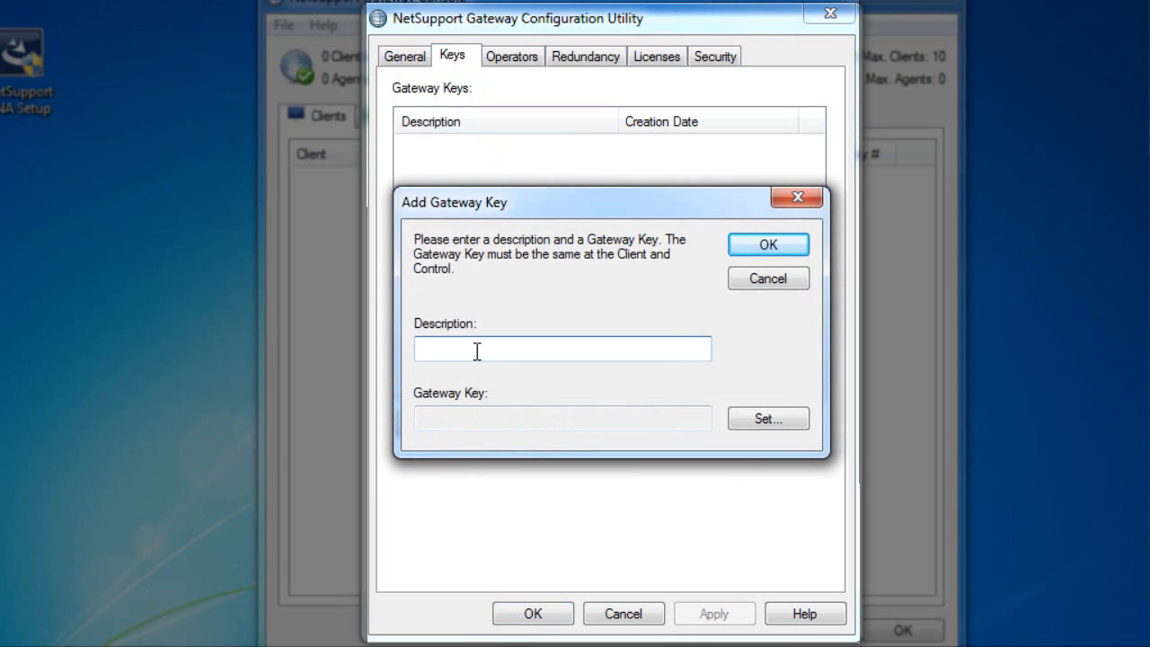
{"action": "type", "text": "NetSupport"}
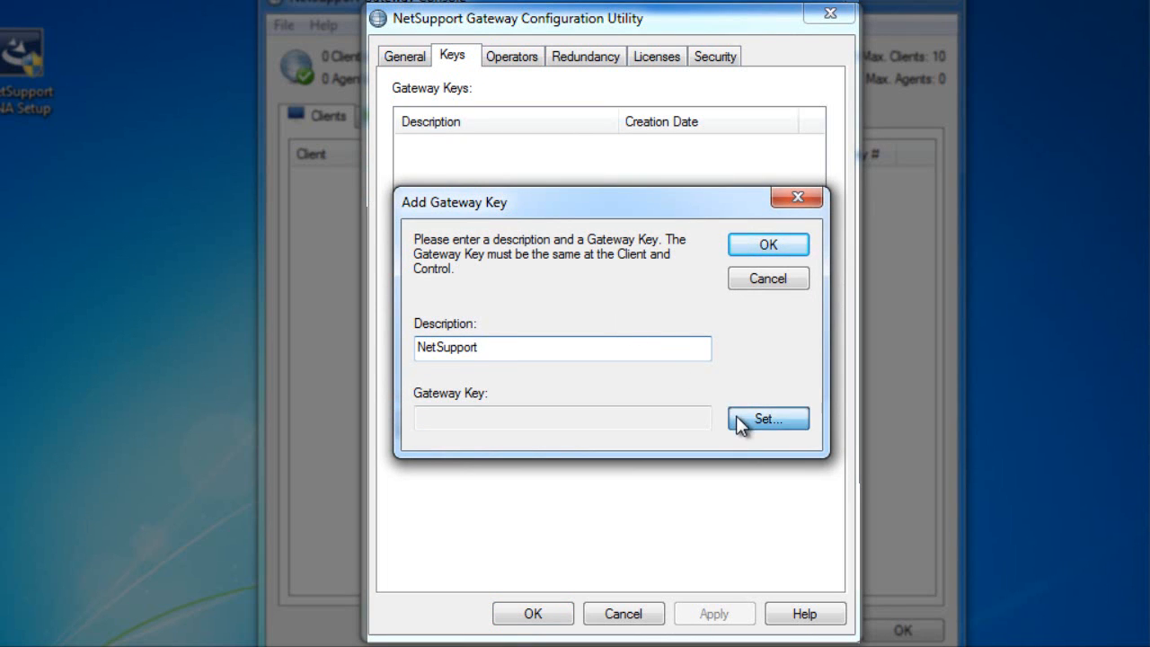
{"action": "left_click", "coordinate": [768, 419]}
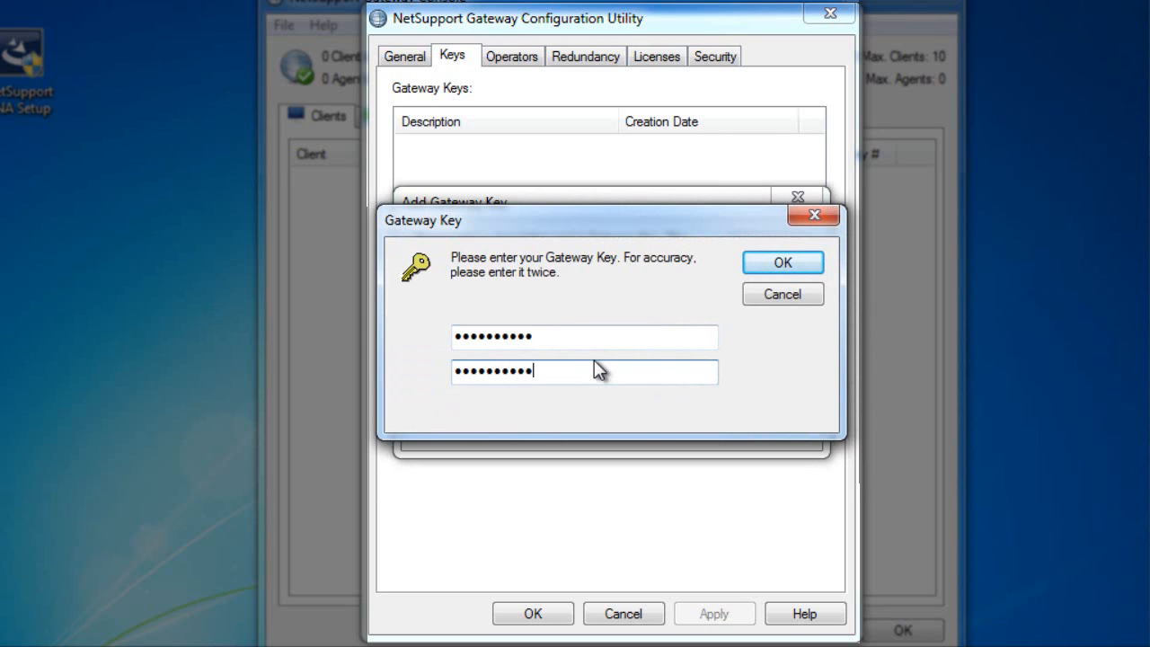
{"action": "left_click", "coordinate": [782, 262]}
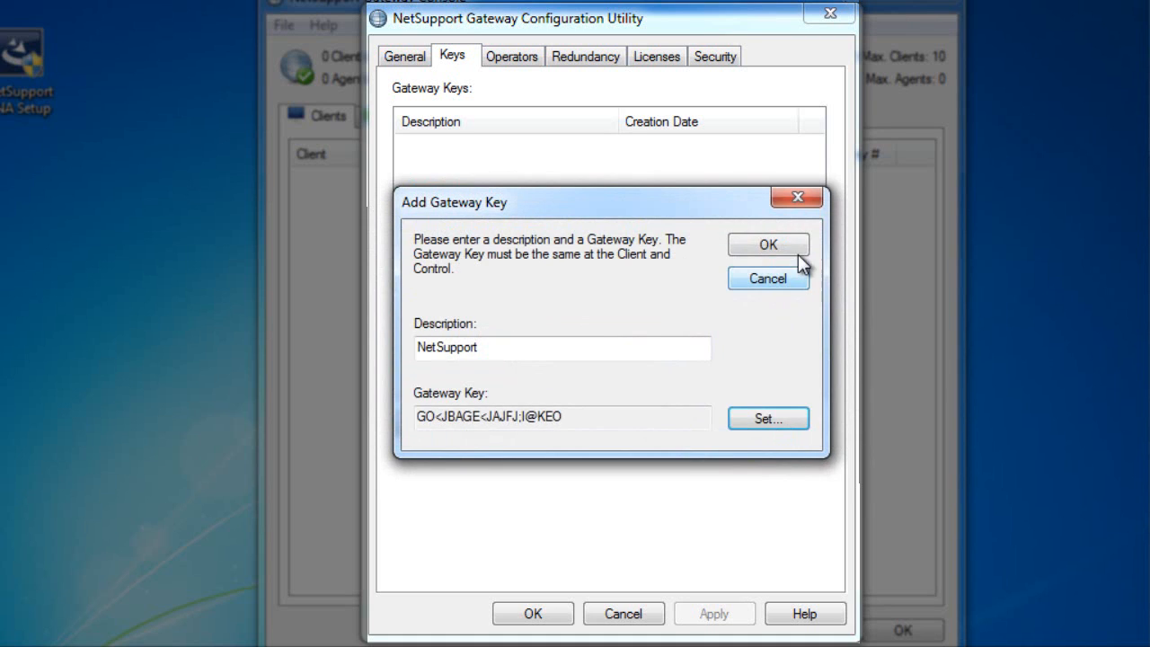
{"action": "left_click", "coordinate": [769, 245]}
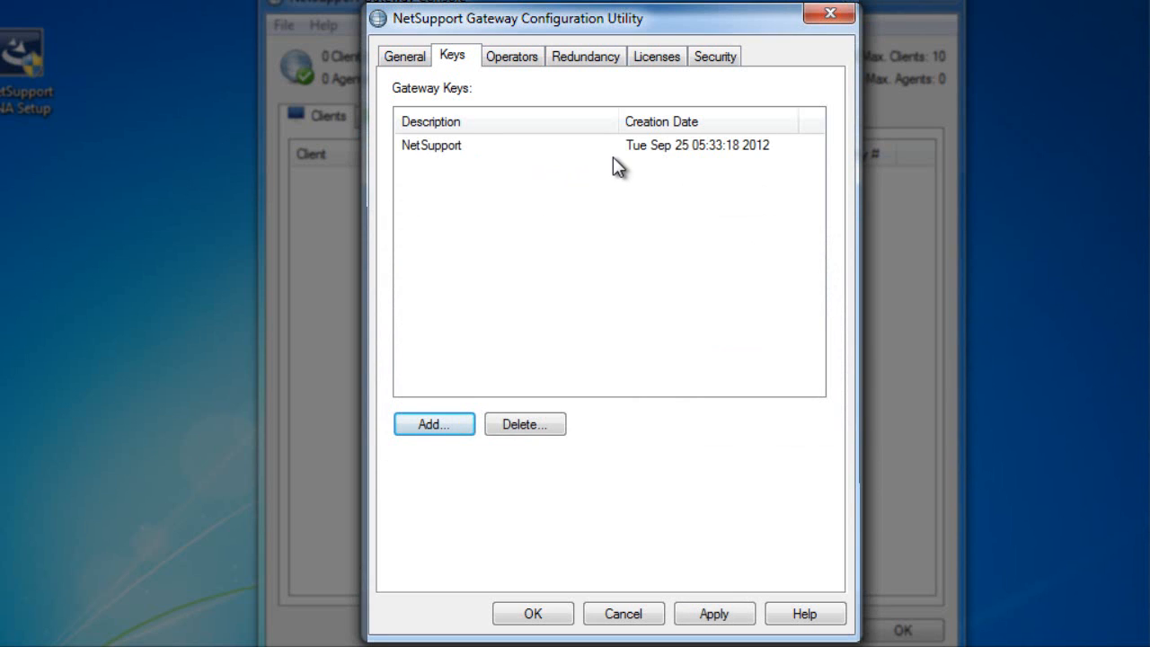
{"action": "mouse_move", "coordinate": [441, 158]}
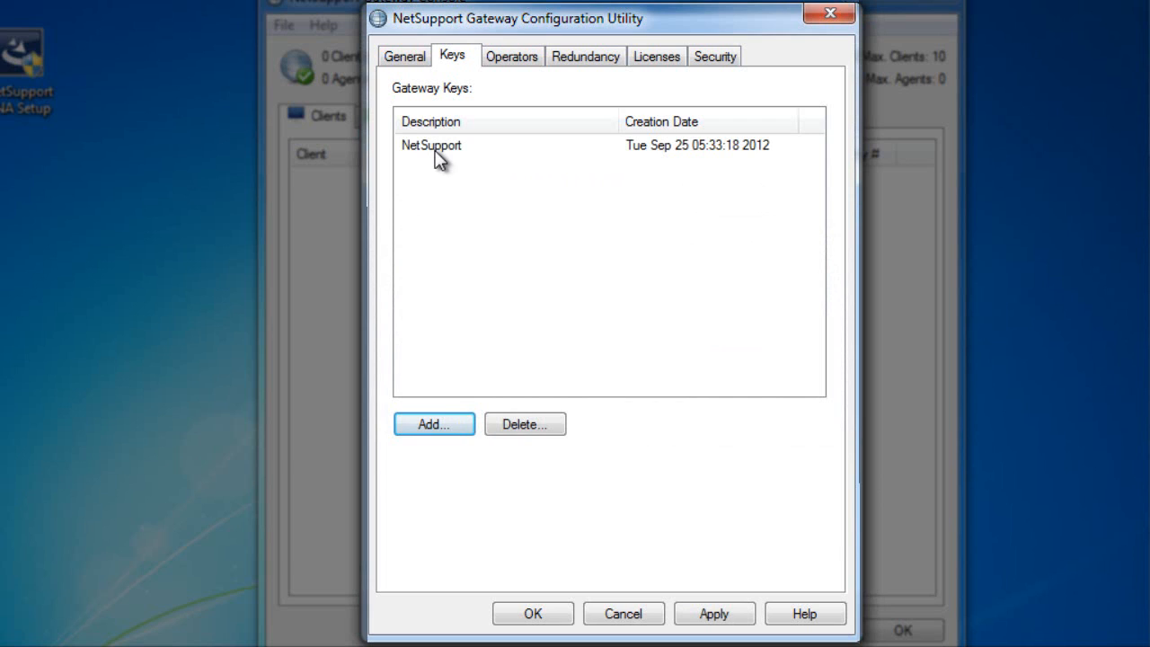
{"action": "mouse_move", "coordinate": [455, 201]}
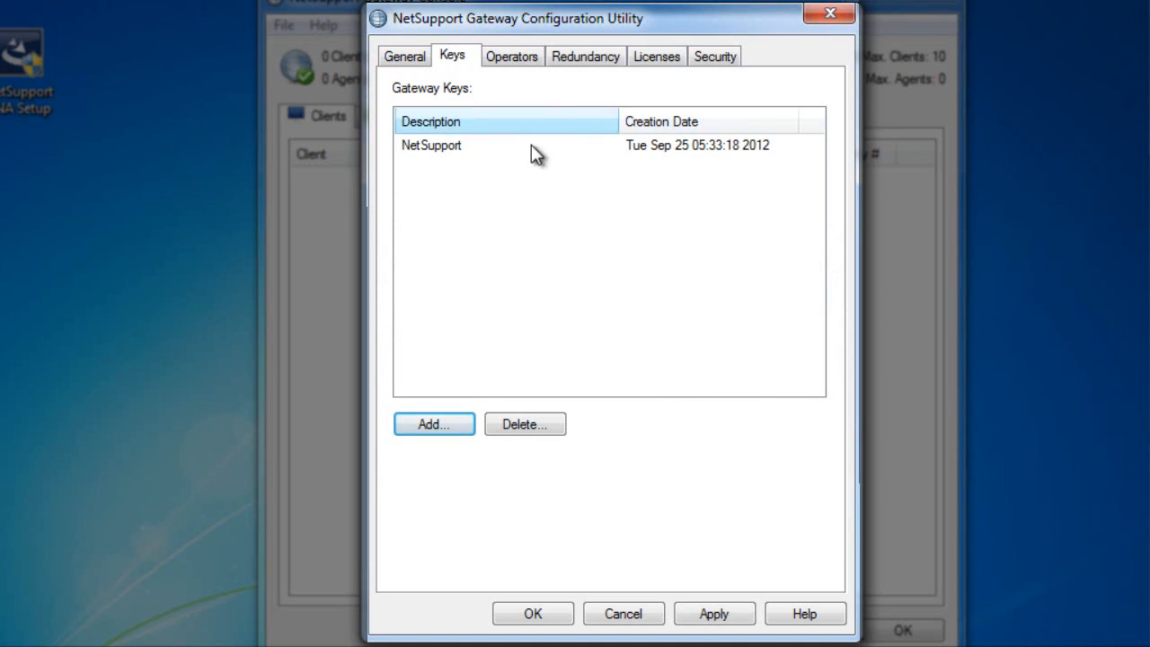
{"action": "mouse_move", "coordinate": [446, 151]}
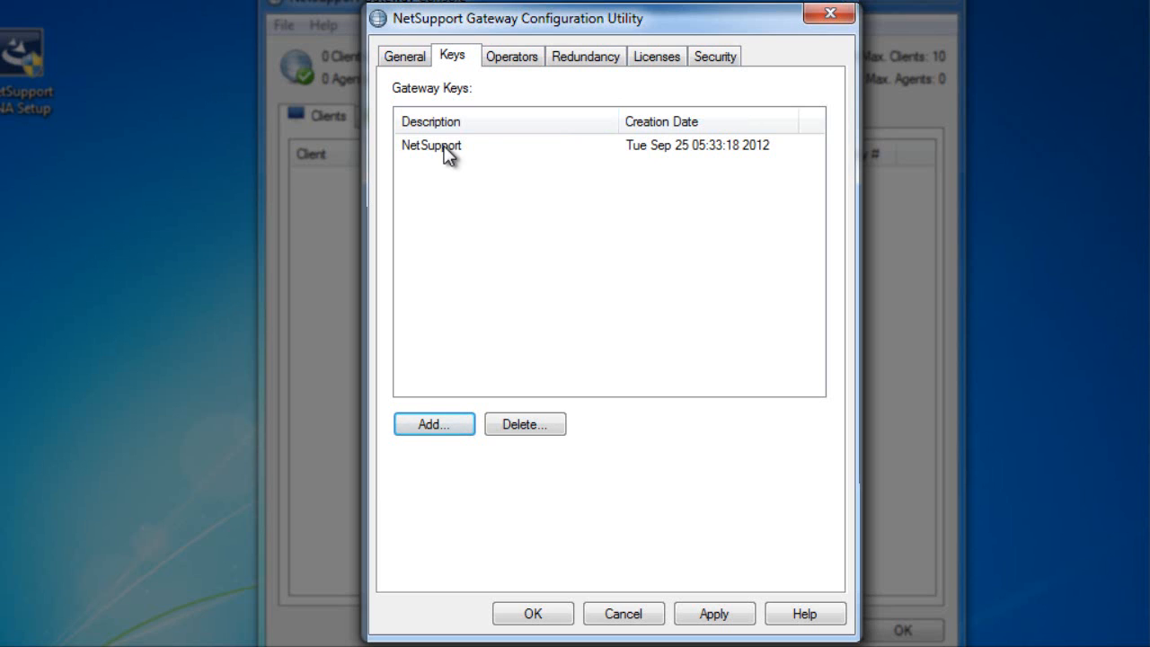
Step: Review the Operators settings for restricting remote control to specified operators, abandoning the Add Operator dialog
{"action": "left_click", "coordinate": [510, 56]}
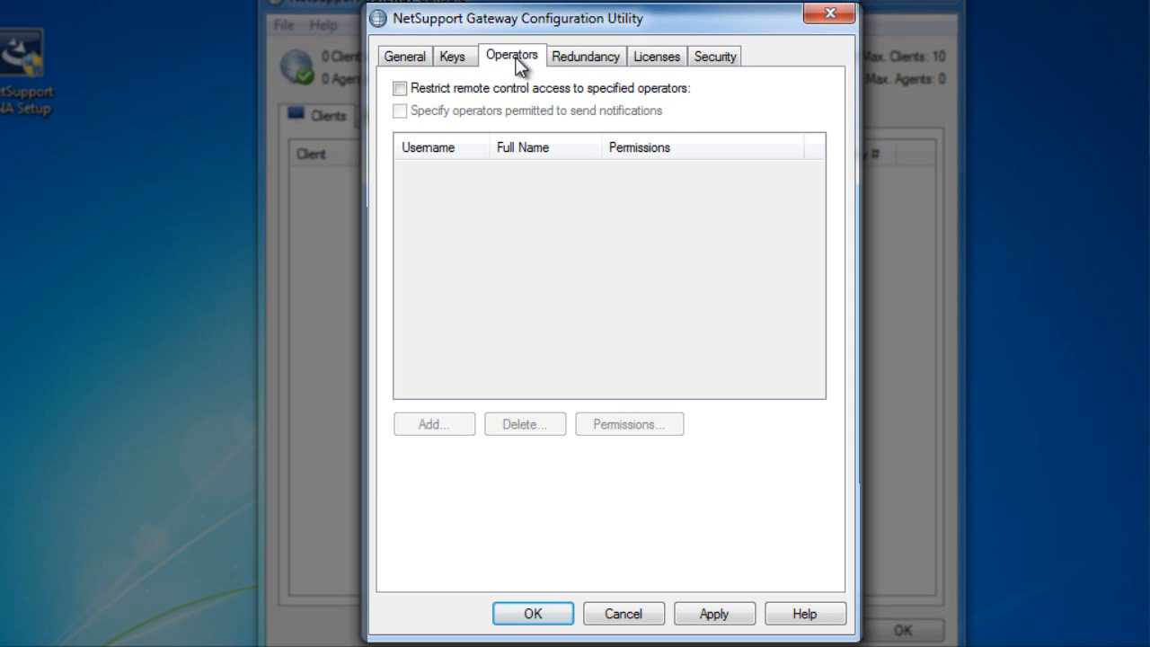
{"action": "mouse_move", "coordinate": [500, 104]}
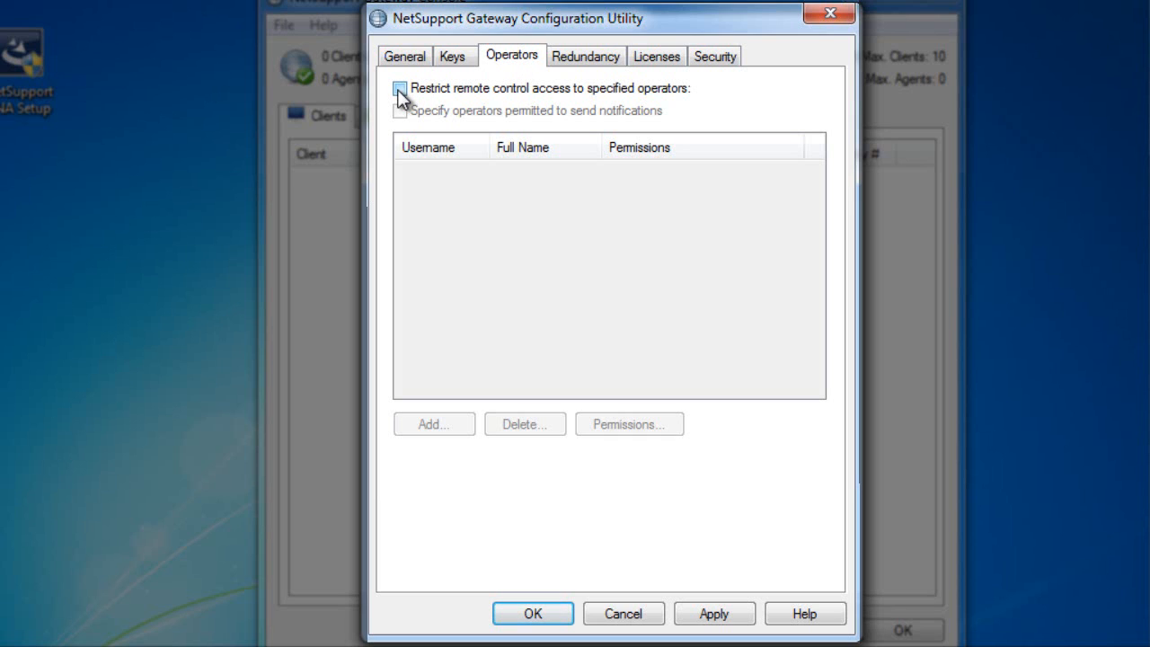
{"action": "left_click", "coordinate": [399, 88]}
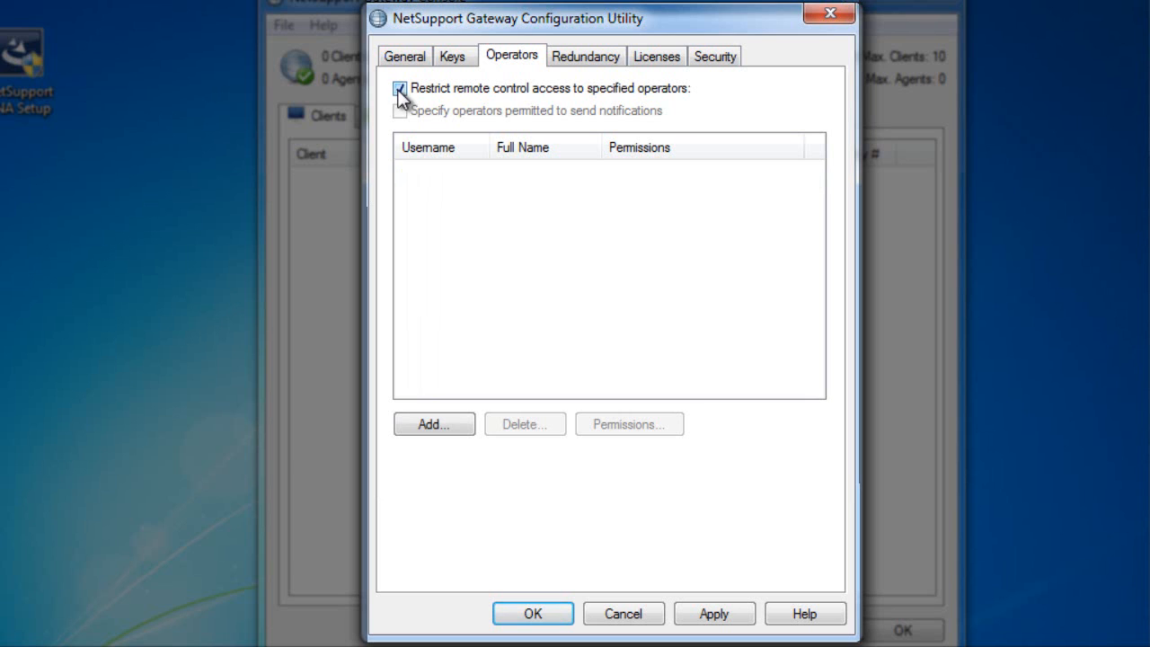
{"action": "left_click", "coordinate": [399, 88]}
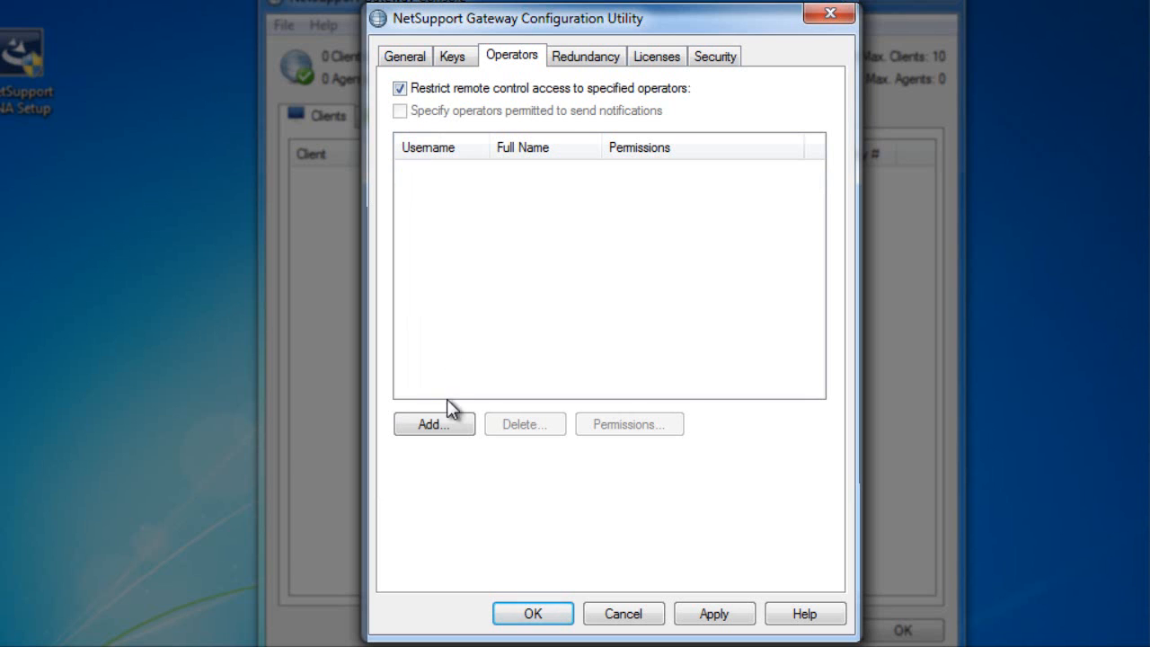
{"action": "left_click", "coordinate": [435, 424]}
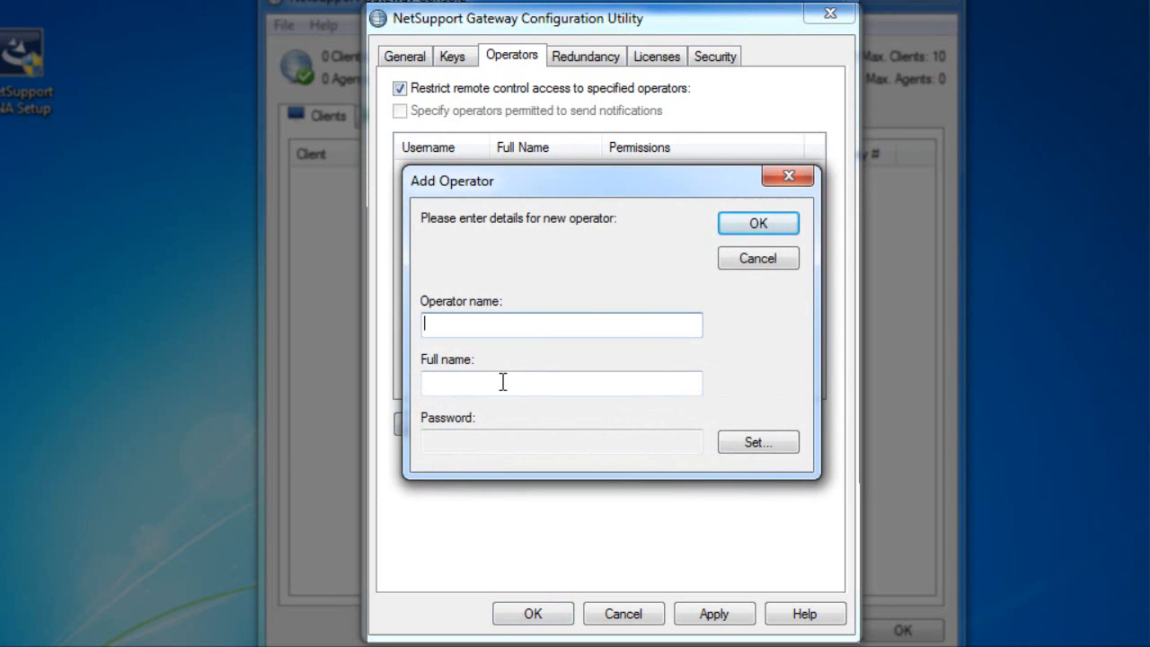
{"action": "mouse_move", "coordinate": [759, 259]}
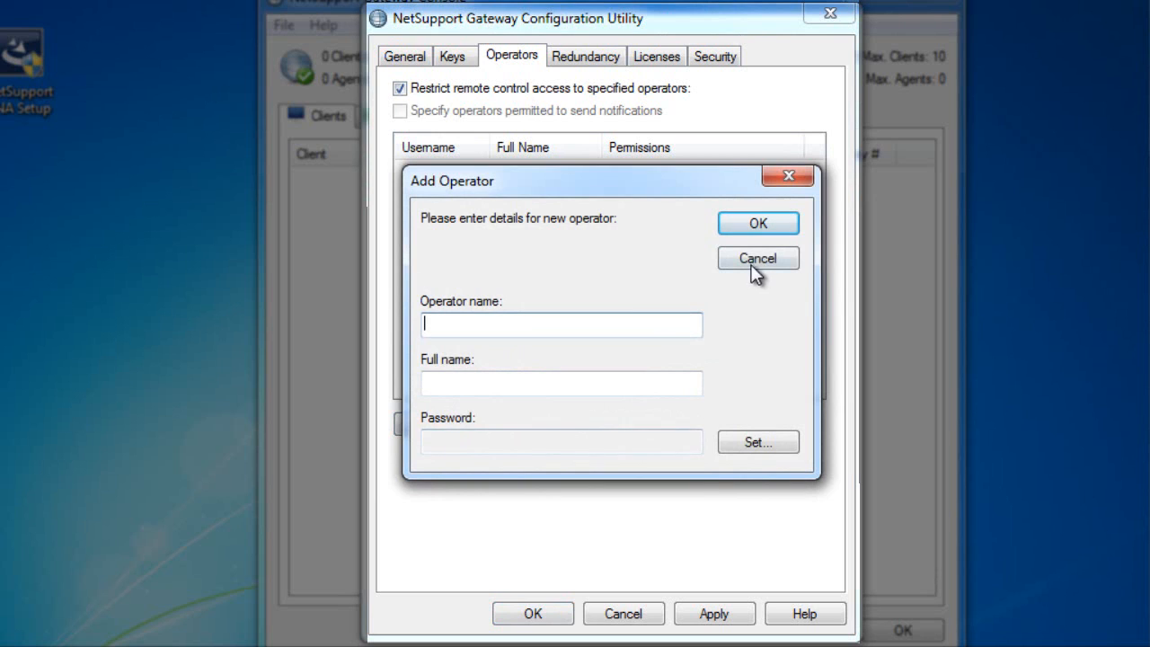
{"action": "left_click", "coordinate": [759, 259]}
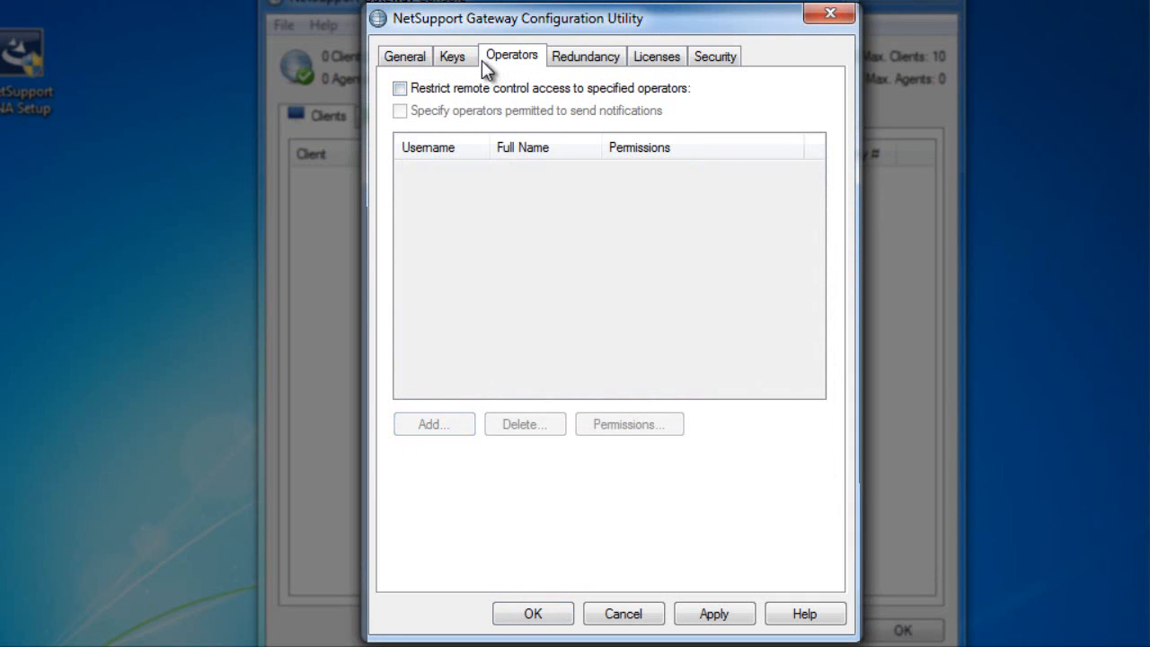
{"action": "left_click", "coordinate": [453, 56]}
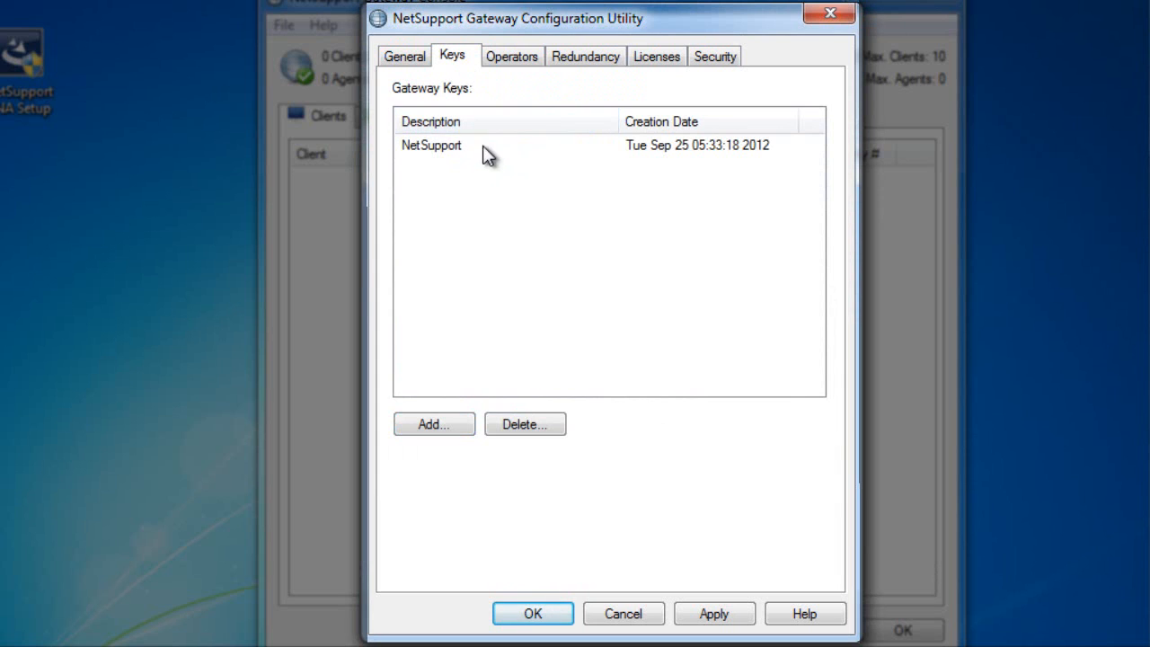
{"action": "left_click", "coordinate": [510, 56]}
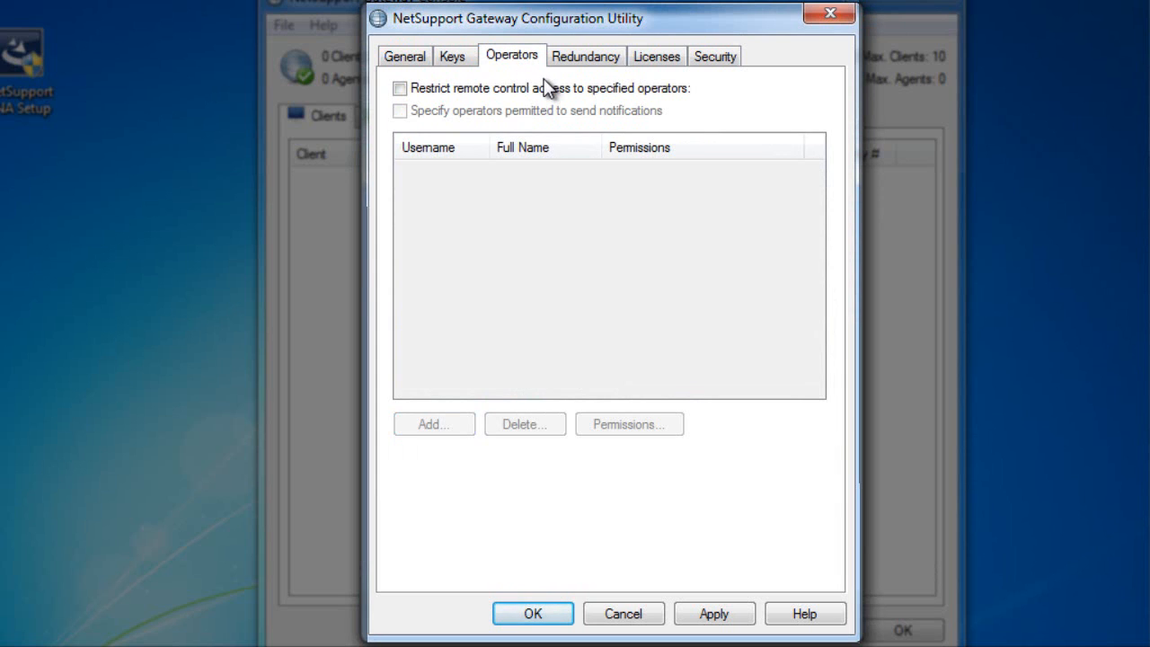
{"action": "mouse_move", "coordinate": [586, 55]}
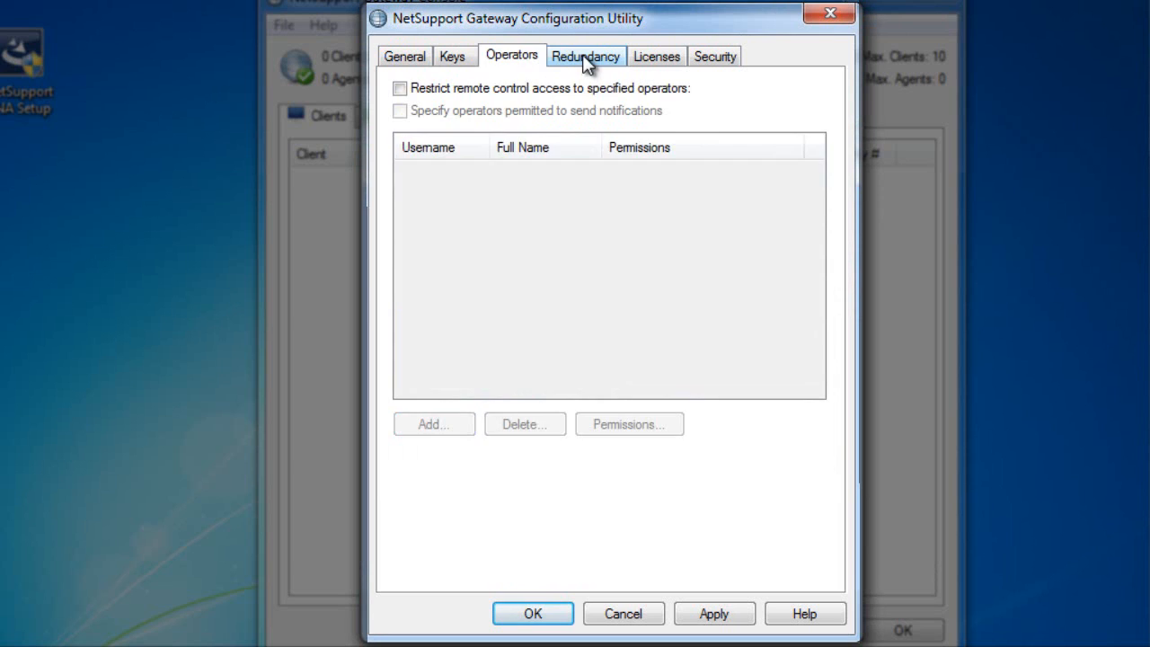
Step: Enable 'Operate as secondary gateway' in Redundancy, leaving primary address blank and port 443
{"action": "left_click", "coordinate": [586, 56]}
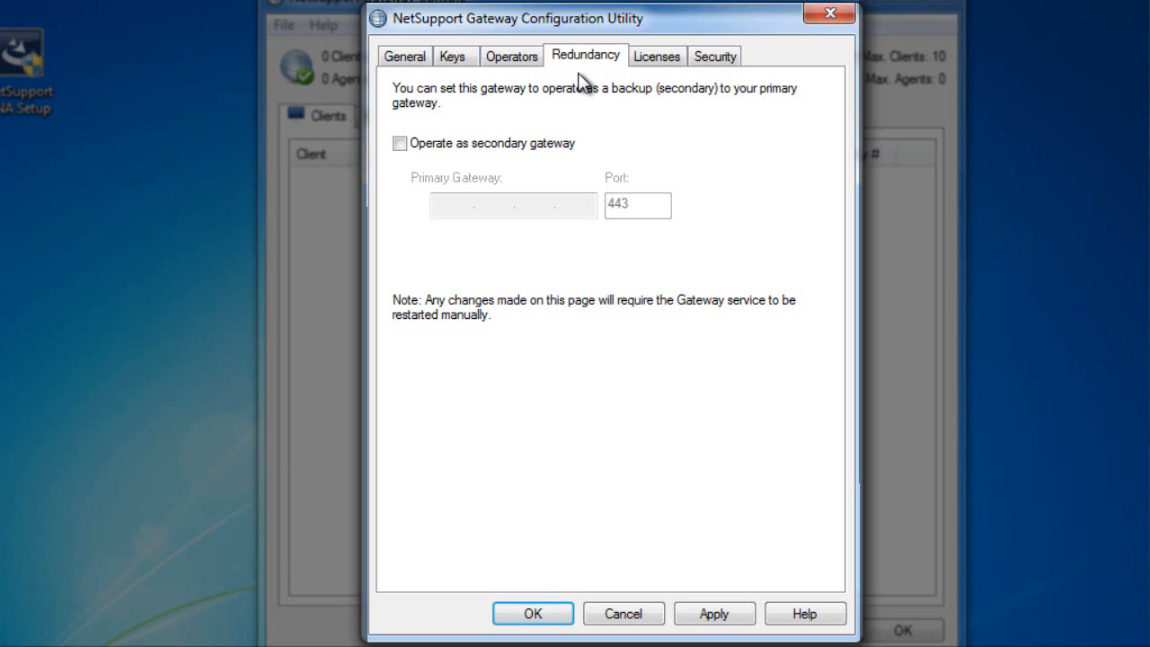
{"action": "mouse_move", "coordinate": [404, 170]}
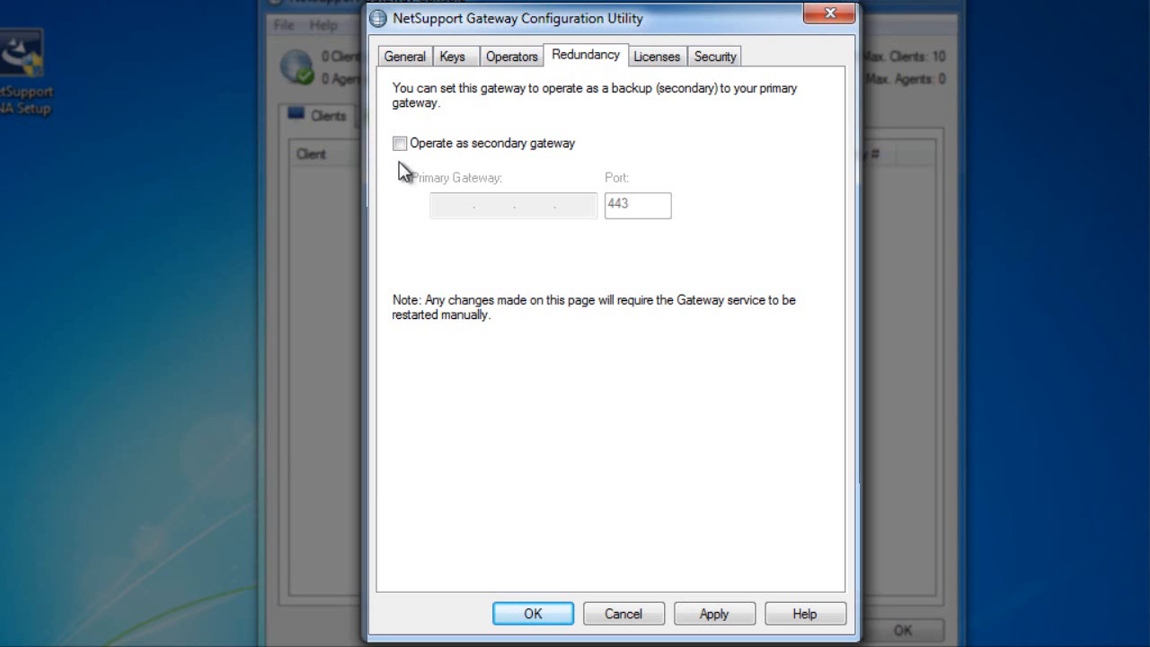
{"action": "left_click", "coordinate": [399, 144]}
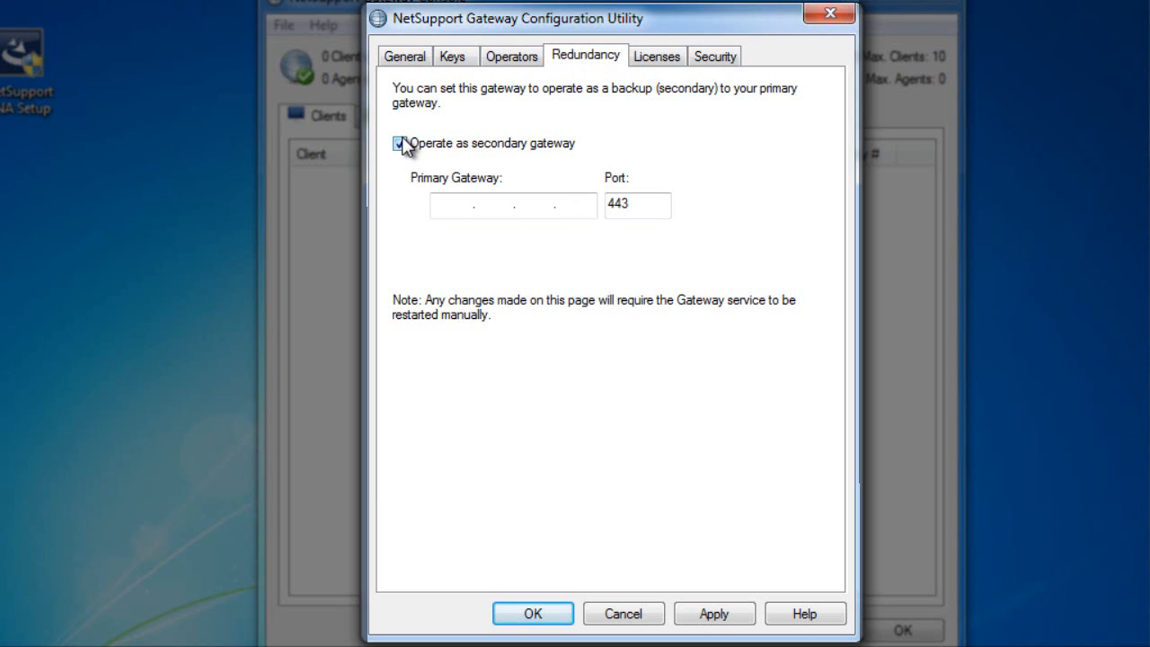
Step: Review the NSM.LIC evaluation 10-client license, then show the Security encryption settings
{"action": "left_click", "coordinate": [656, 56]}
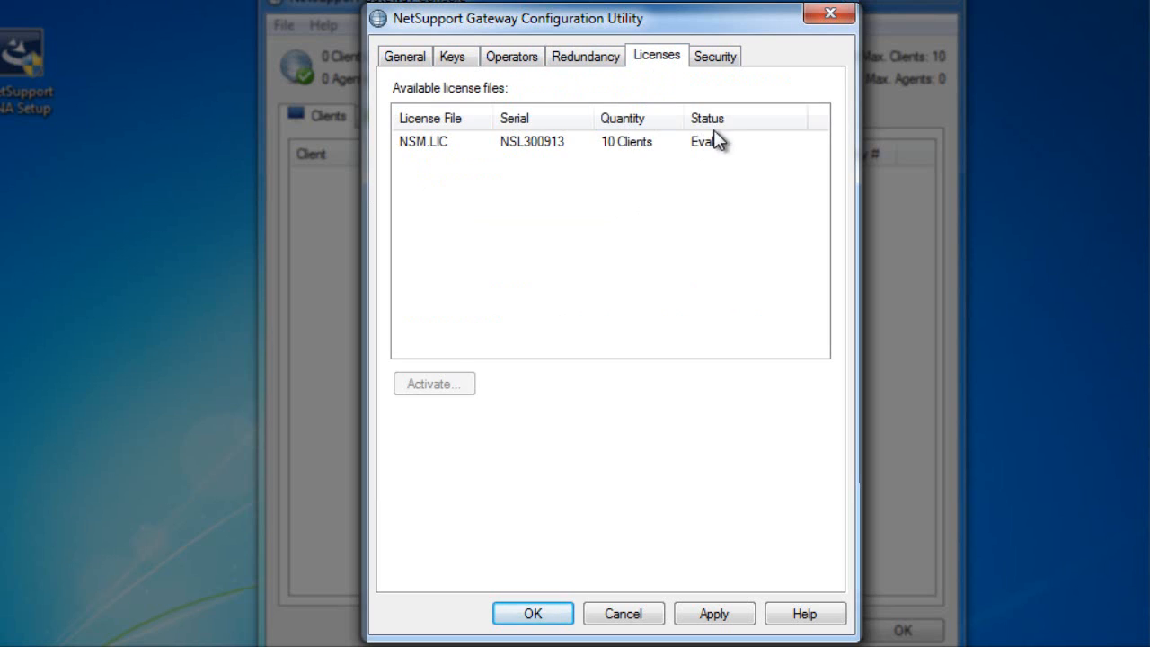
{"action": "mouse_move", "coordinate": [611, 219]}
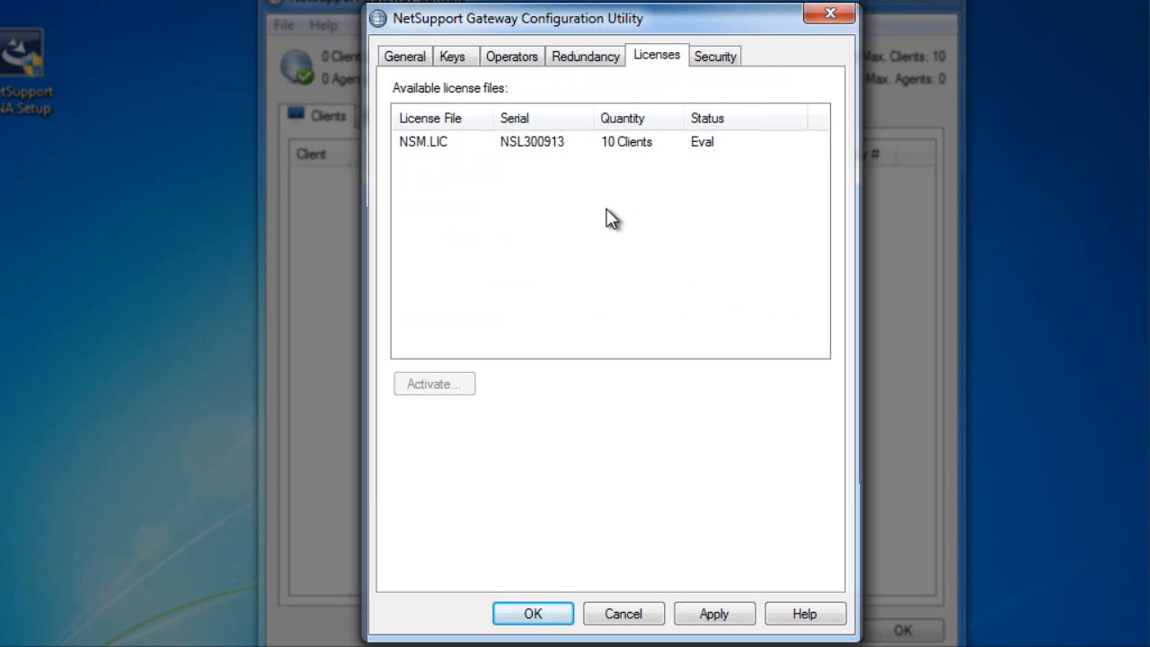
{"action": "mouse_move", "coordinate": [593, 162]}
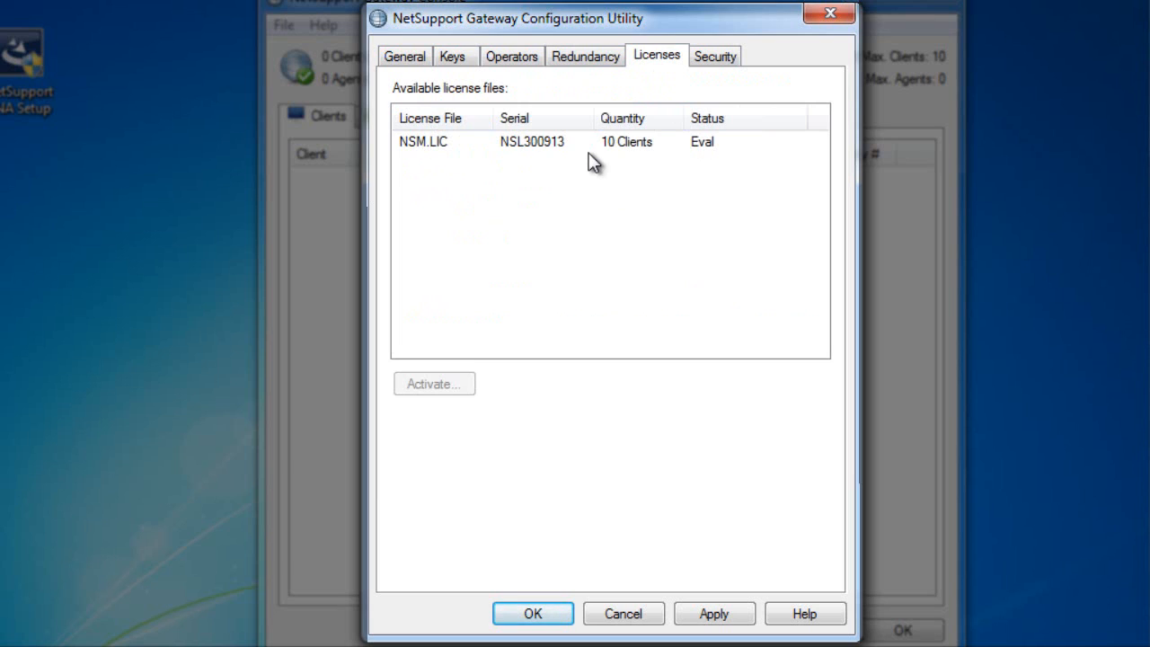
{"action": "mouse_move", "coordinate": [686, 153]}
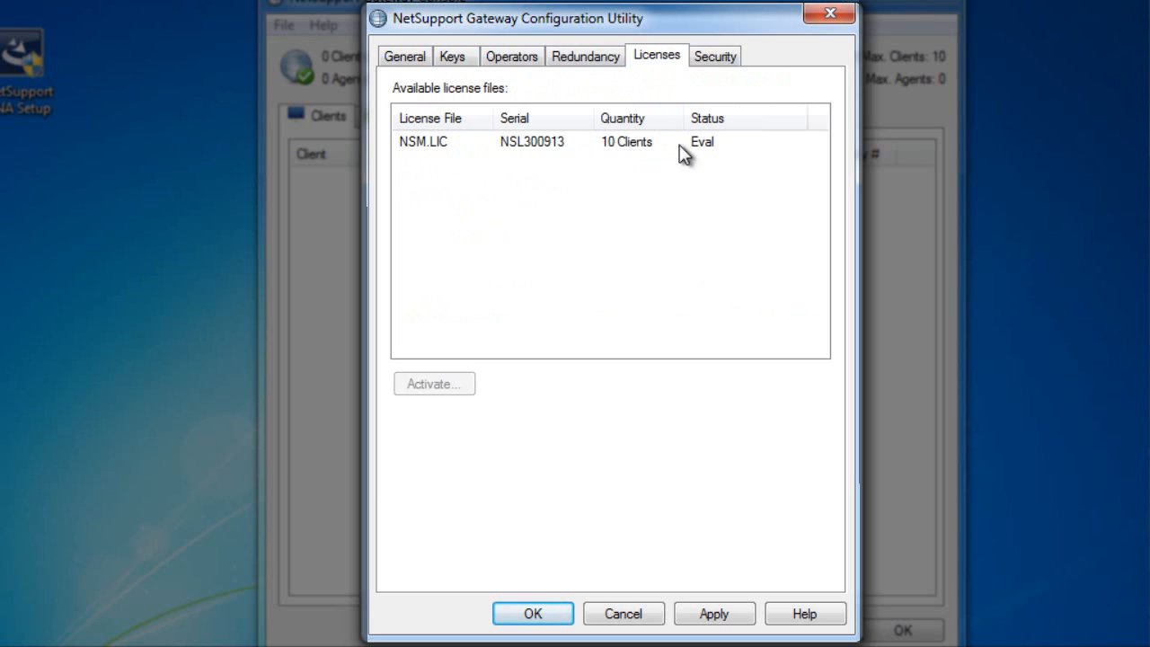
{"action": "mouse_move", "coordinate": [703, 140]}
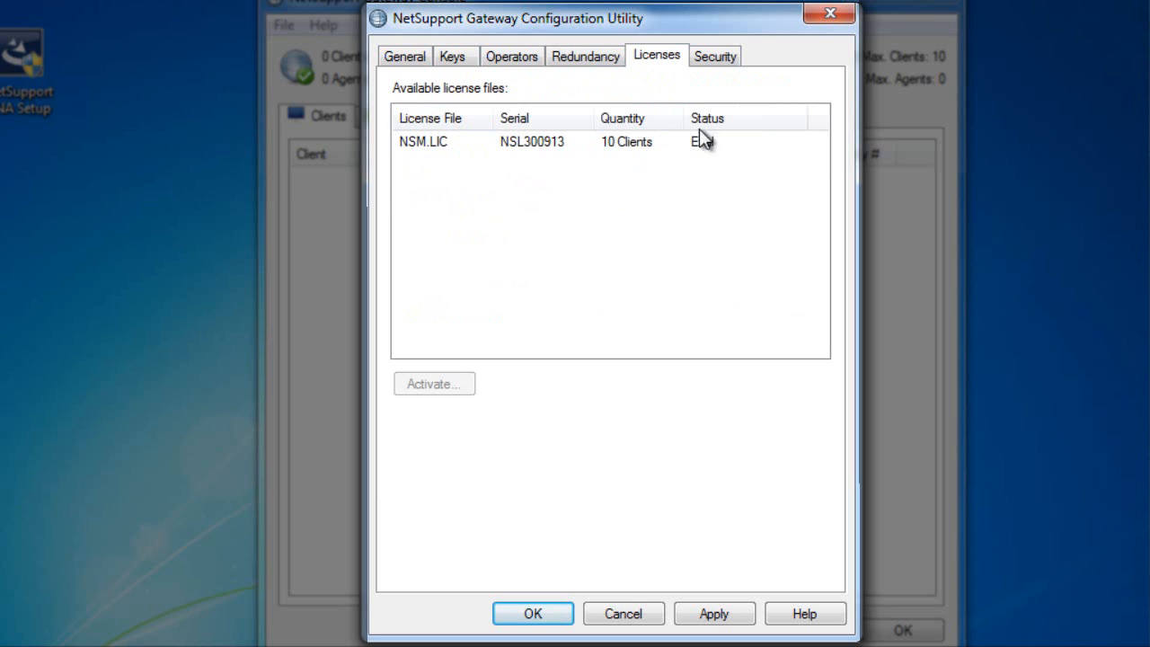
{"action": "mouse_move", "coordinate": [518, 284]}
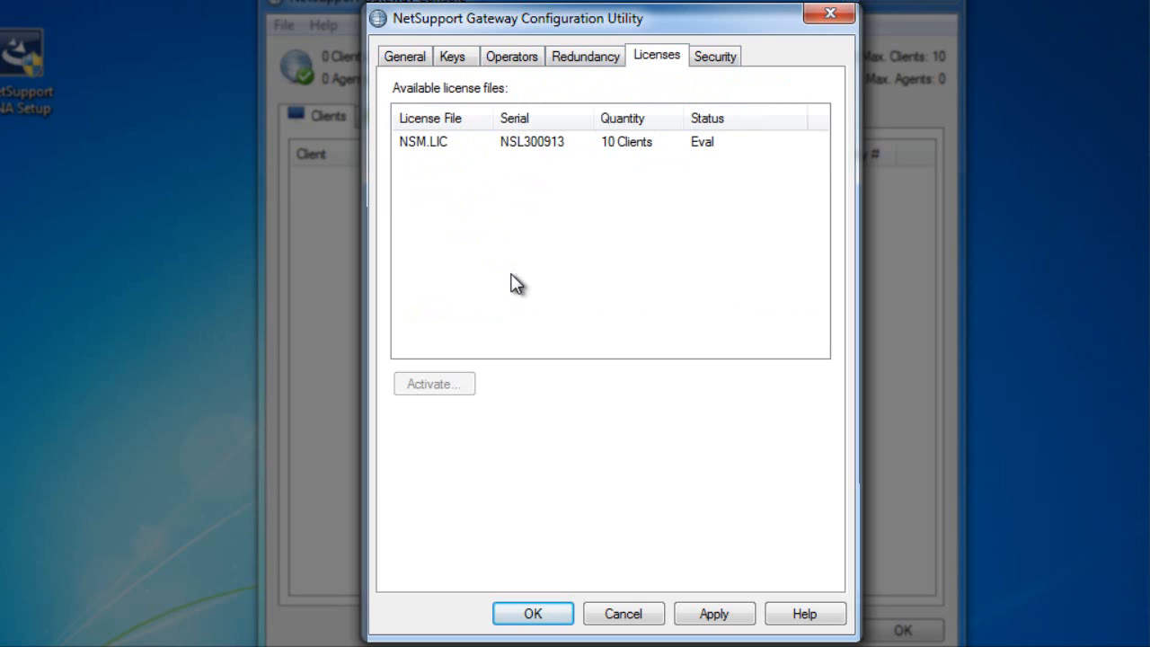
{"action": "mouse_move", "coordinate": [424, 153]}
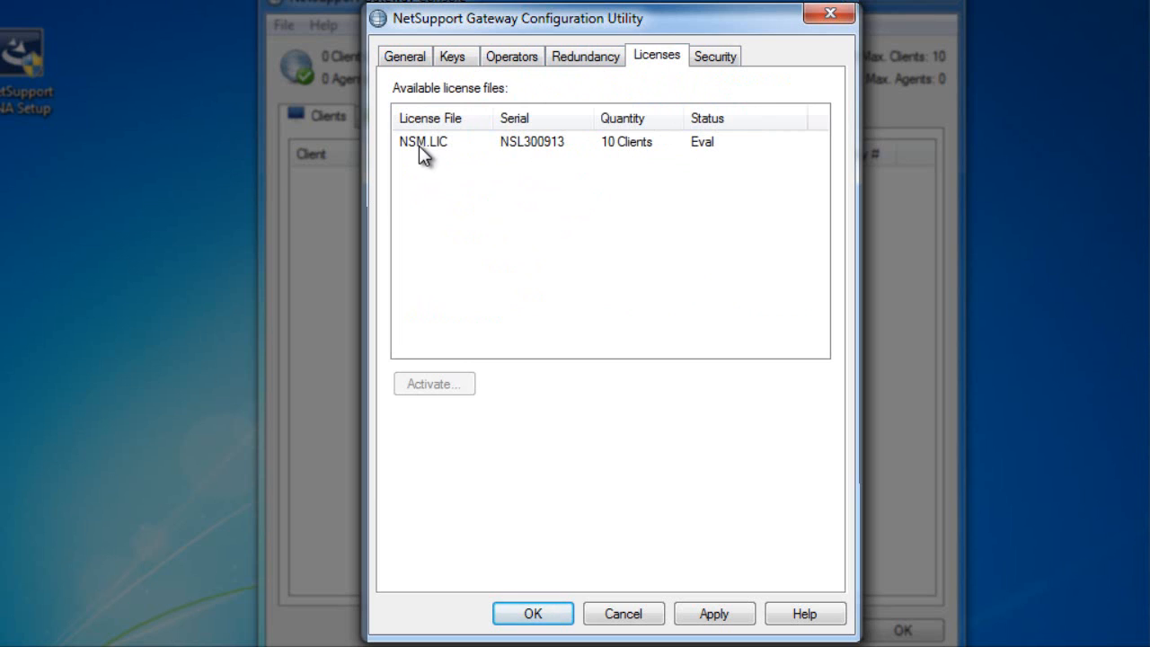
{"action": "mouse_move", "coordinate": [535, 183]}
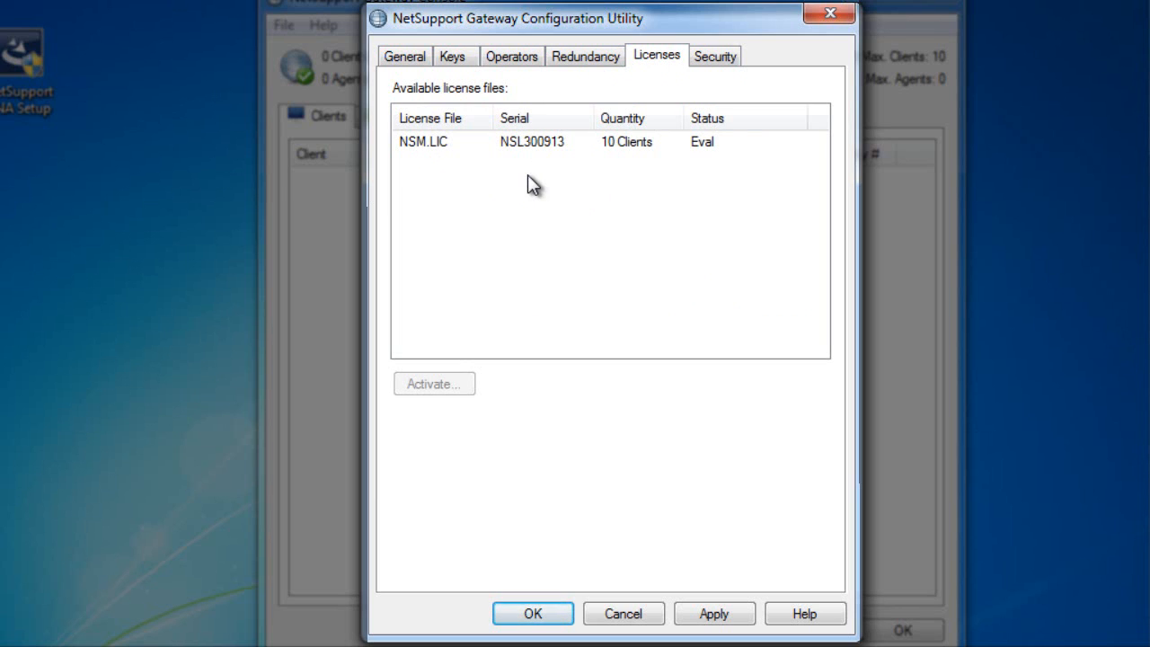
{"action": "mouse_move", "coordinate": [499, 189]}
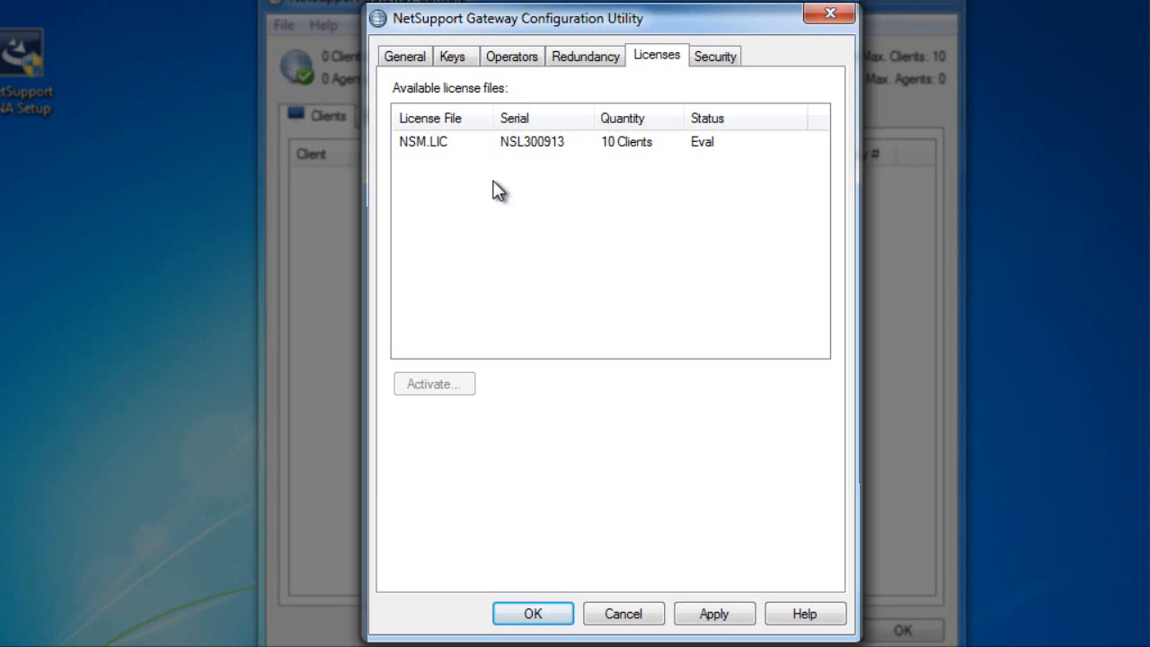
{"action": "mouse_move", "coordinate": [438, 165]}
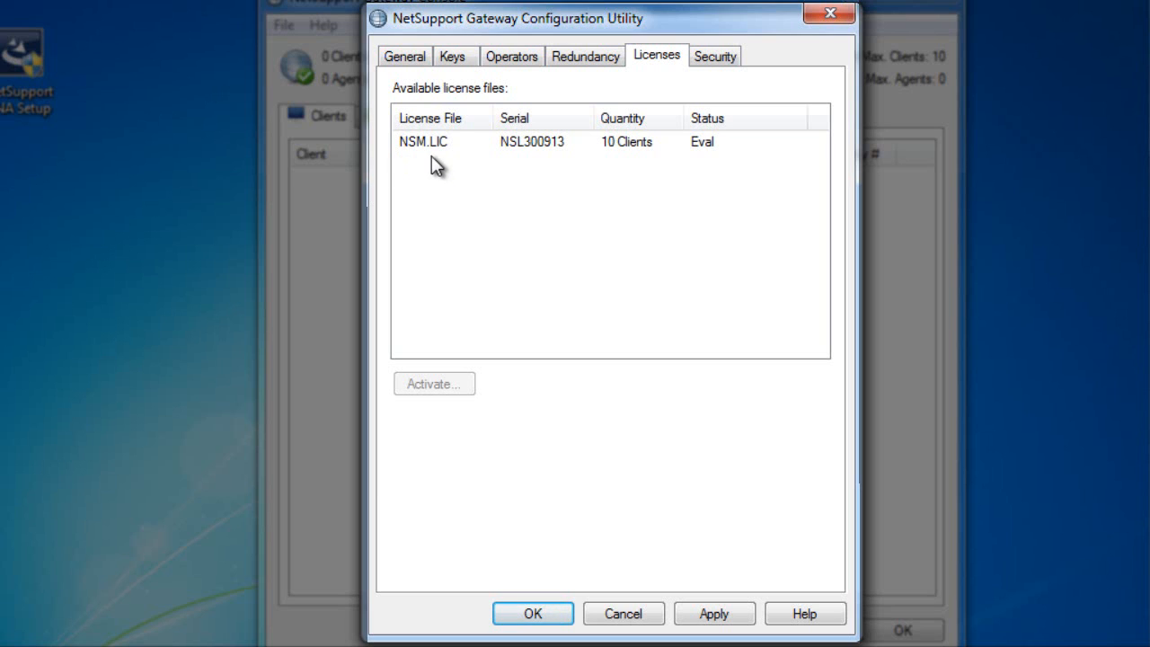
{"action": "left_click", "coordinate": [716, 54]}
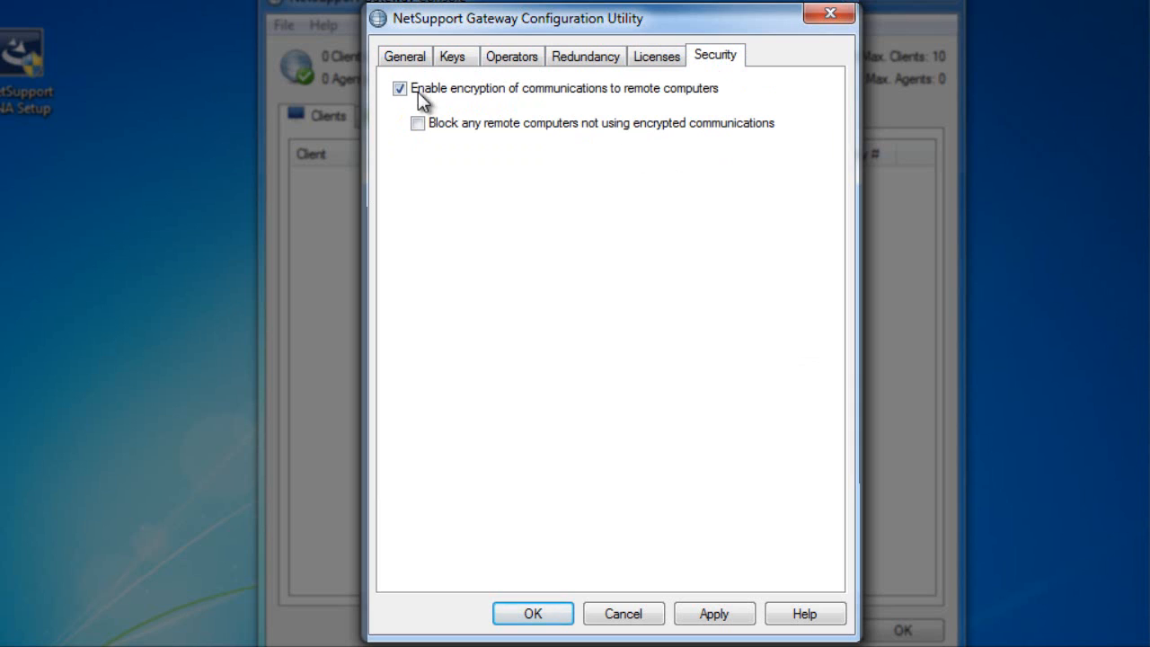
{"action": "mouse_move", "coordinate": [484, 101]}
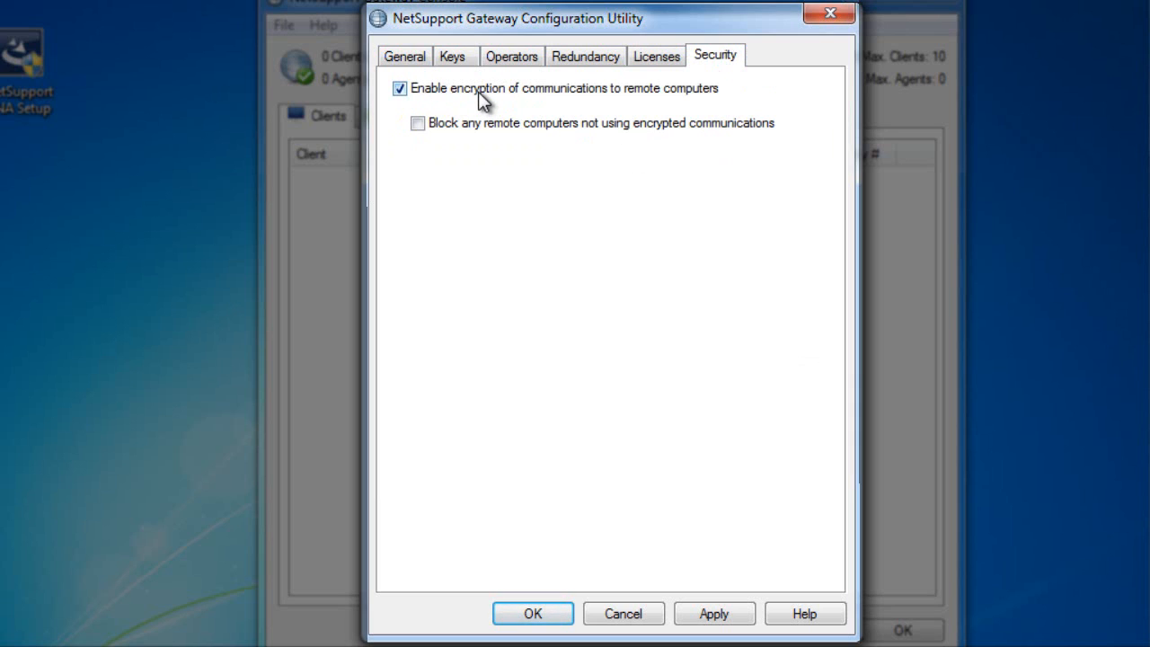
{"action": "mouse_move", "coordinate": [496, 129]}
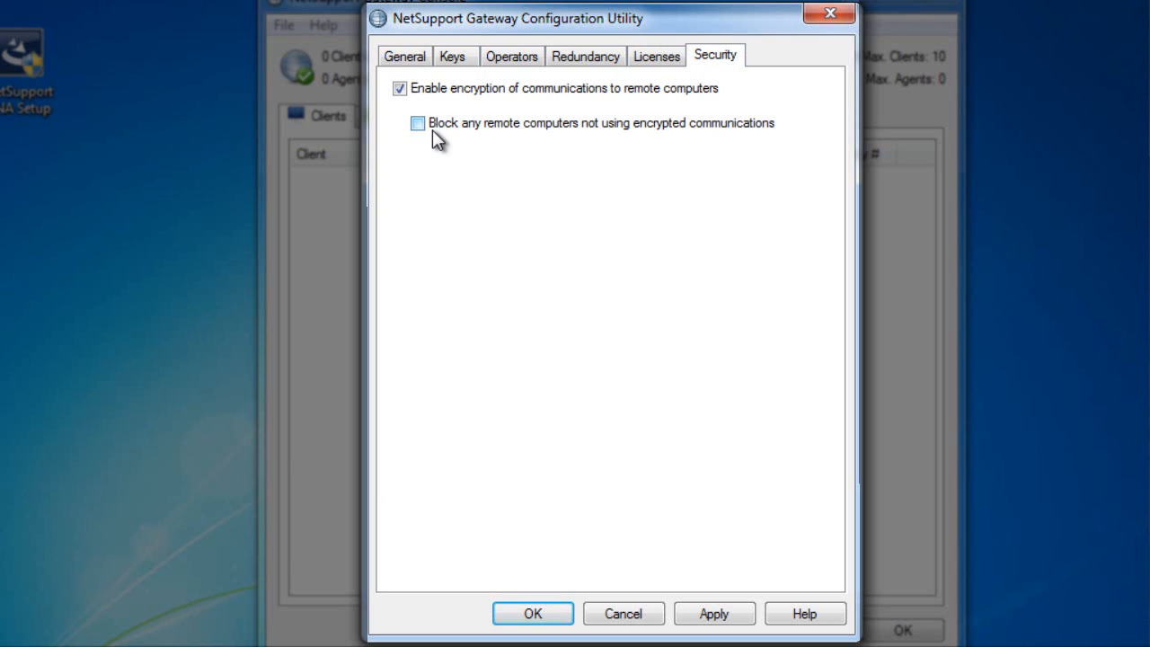
Step: Keep communication encryption enabled and close the Configuration Utility with OK
{"action": "left_click", "coordinate": [404, 56]}
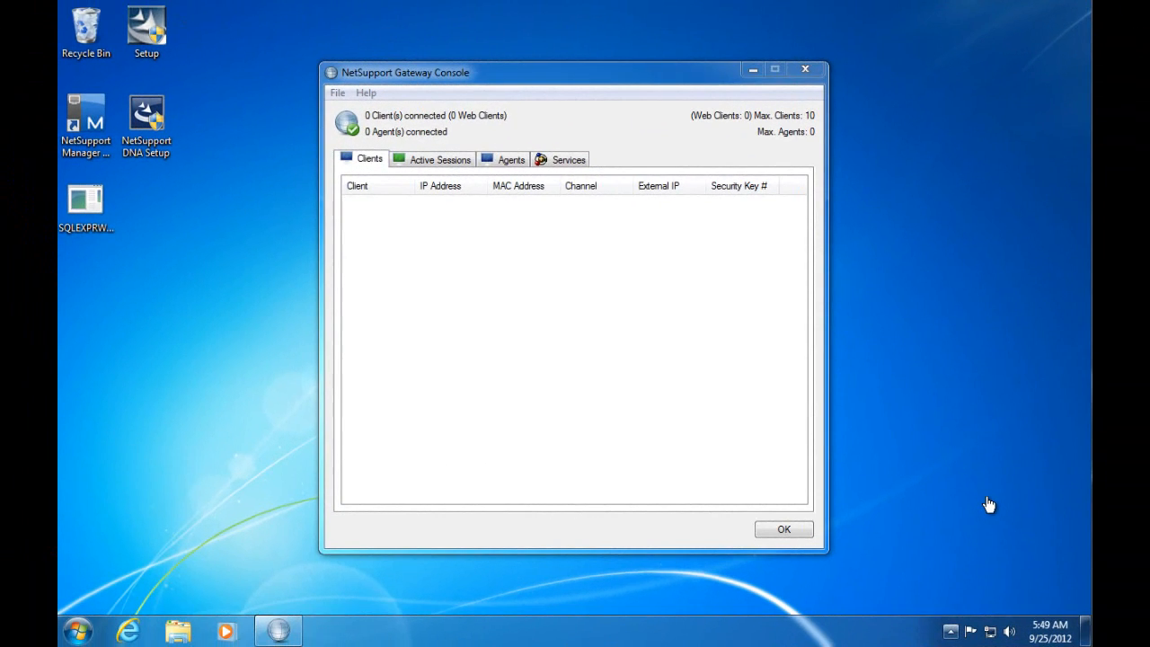
{"action": "mouse_move", "coordinate": [160, 574]}
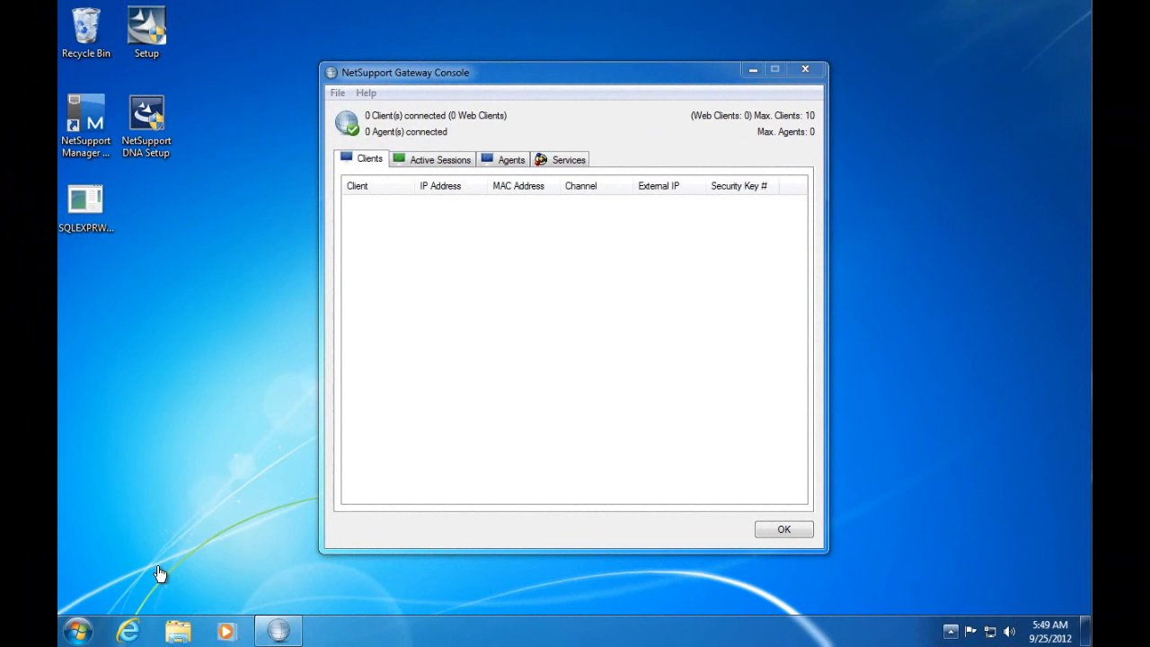
{"action": "mouse_move", "coordinate": [81, 633]}
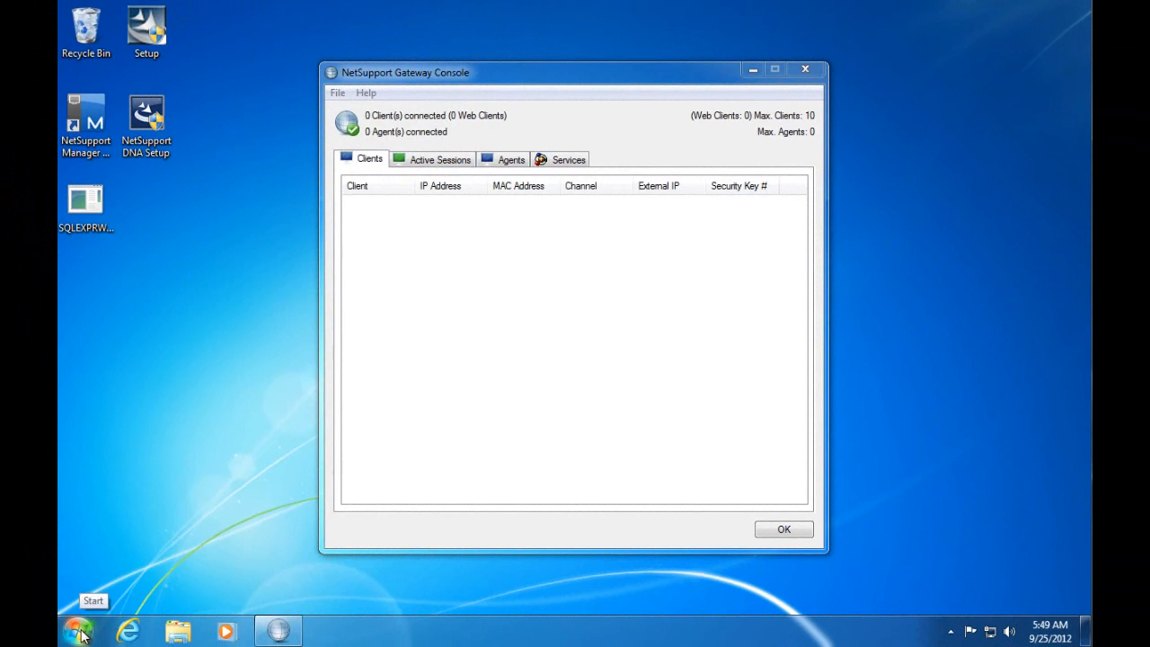
Step: Launch NetSupport Manager Configurator from All Programs as administrator and choose Advanced configuration
{"action": "left_click", "coordinate": [80, 629]}
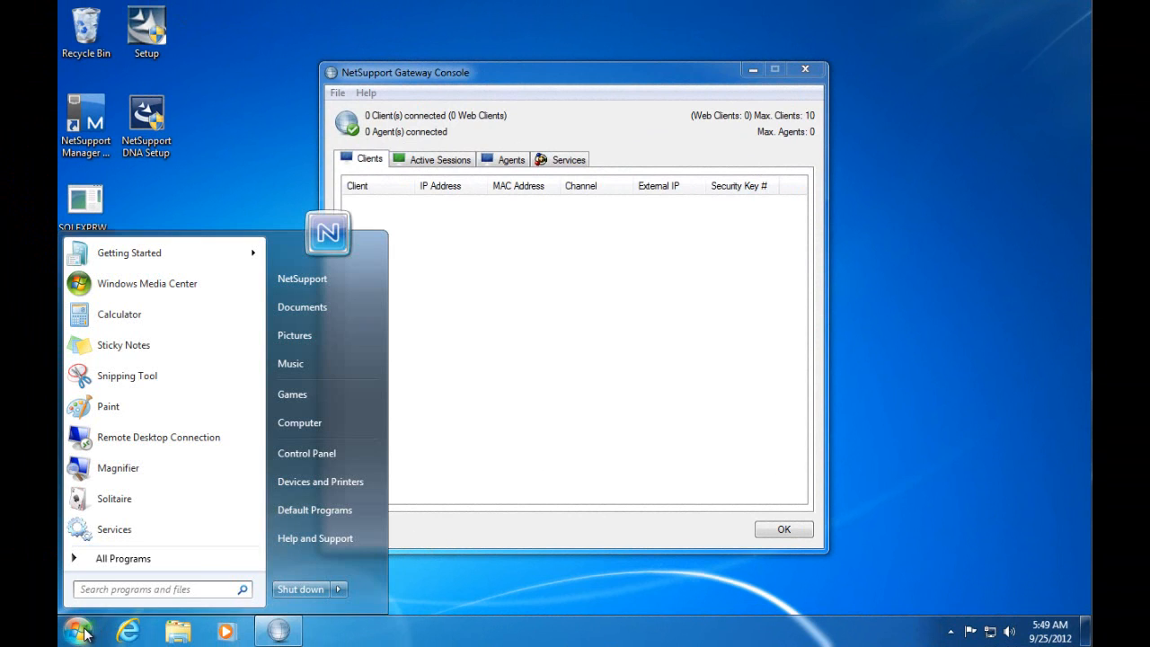
{"action": "left_click", "coordinate": [122, 558]}
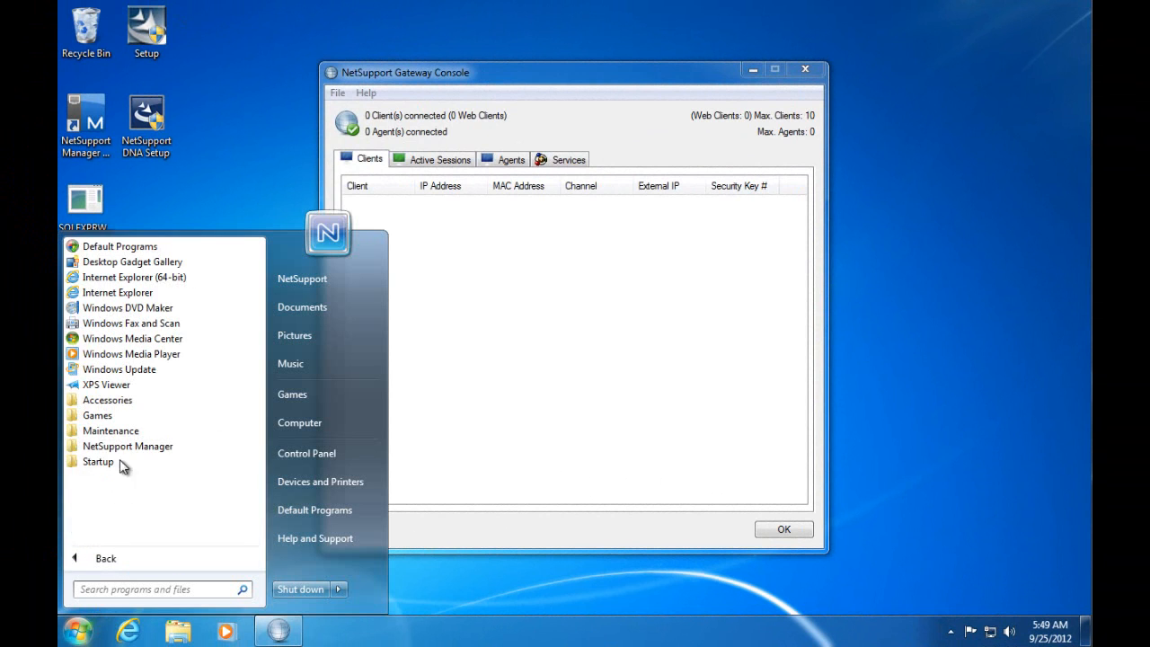
{"action": "left_click", "coordinate": [127, 446]}
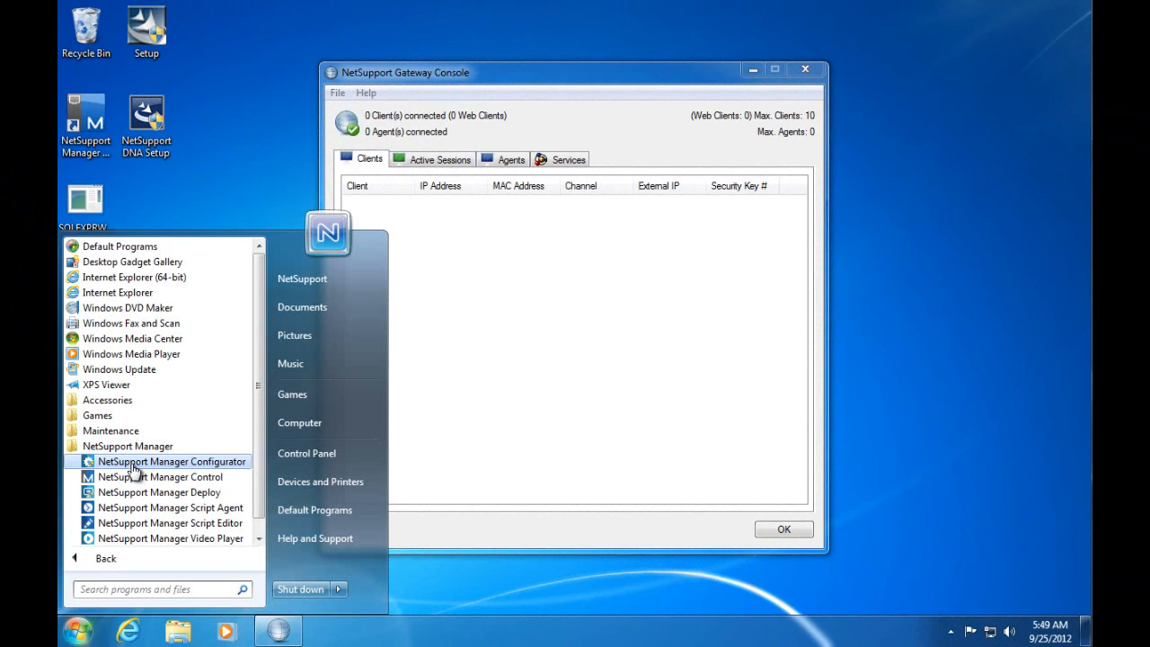
{"action": "left_click", "coordinate": [171, 460]}
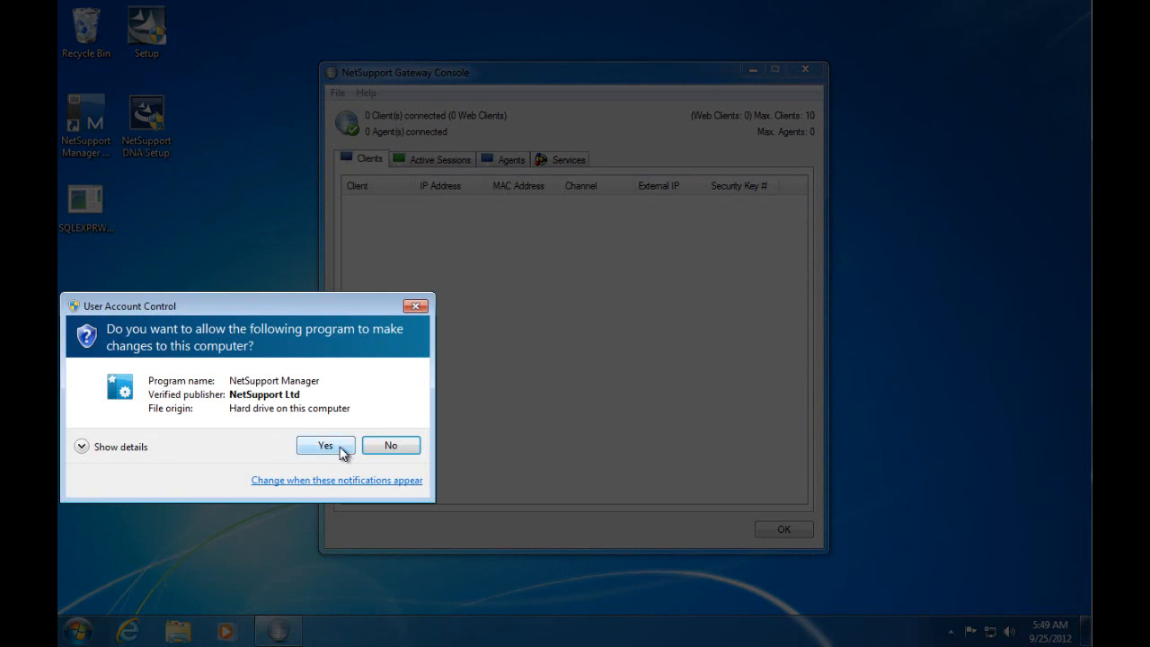
{"action": "left_click", "coordinate": [325, 446]}
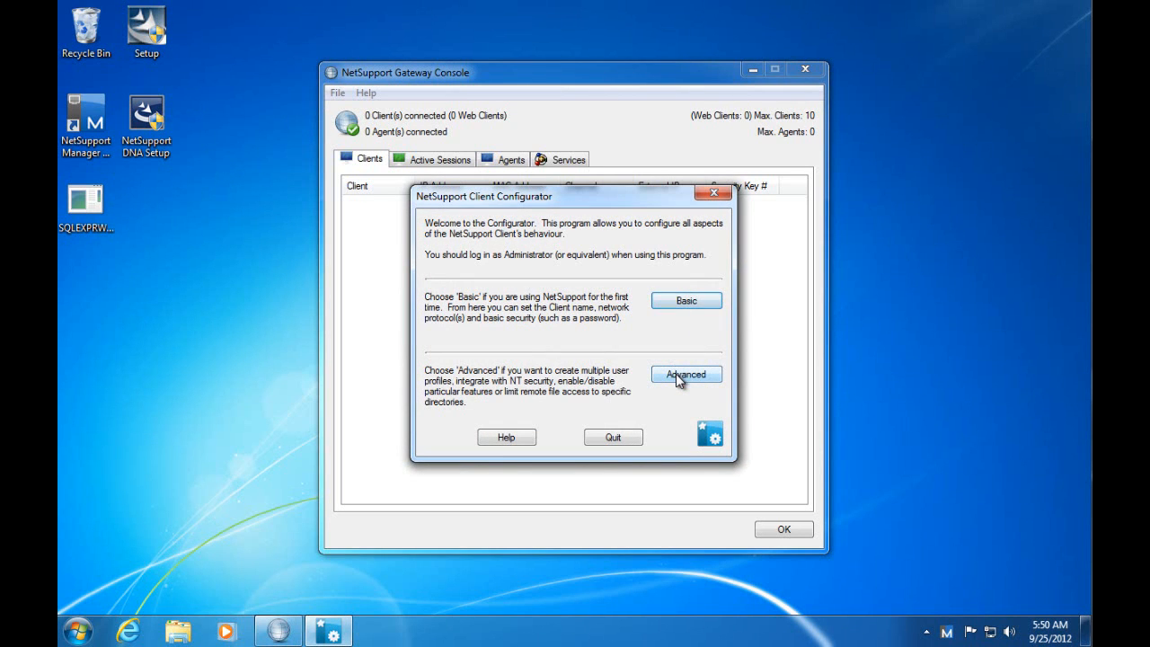
{"action": "left_click", "coordinate": [687, 374]}
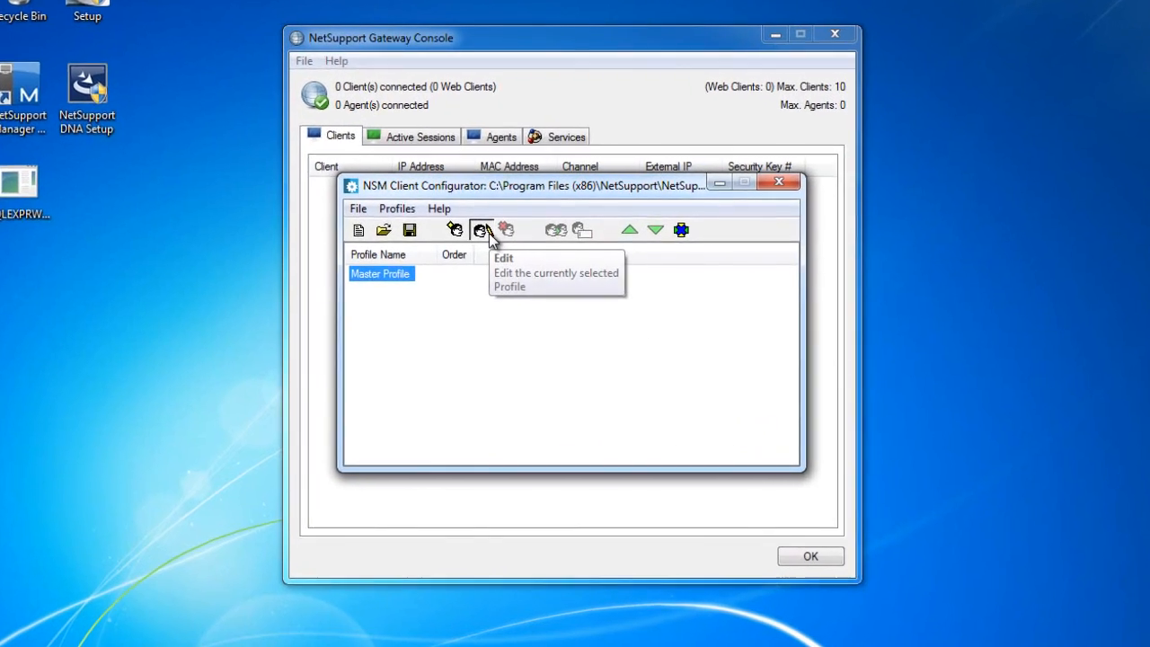
Step: Edit the Master Profile and show its HTTP connectivity page
{"action": "left_click", "coordinate": [482, 230]}
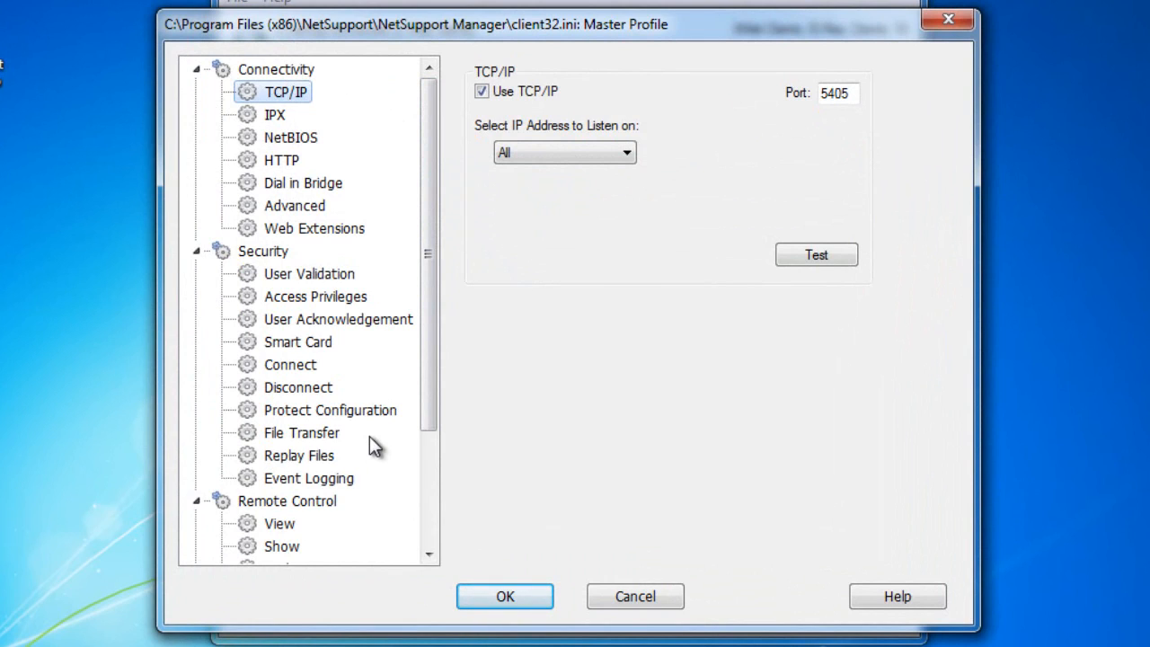
{"action": "mouse_move", "coordinate": [385, 315]}
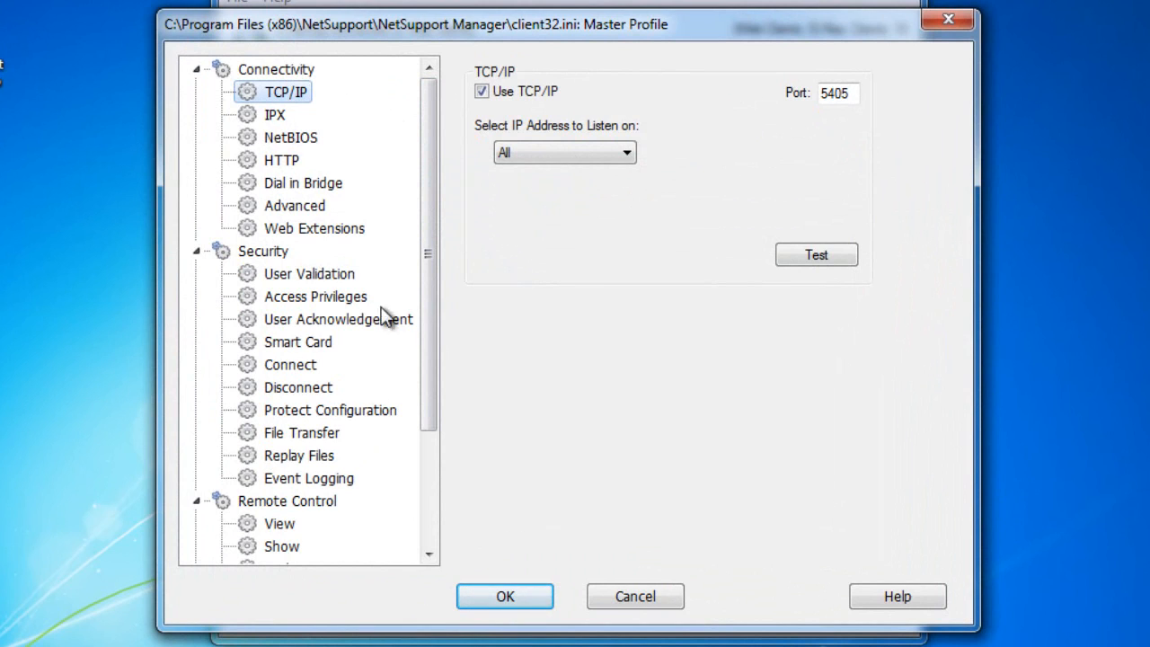
{"action": "left_click", "coordinate": [281, 158]}
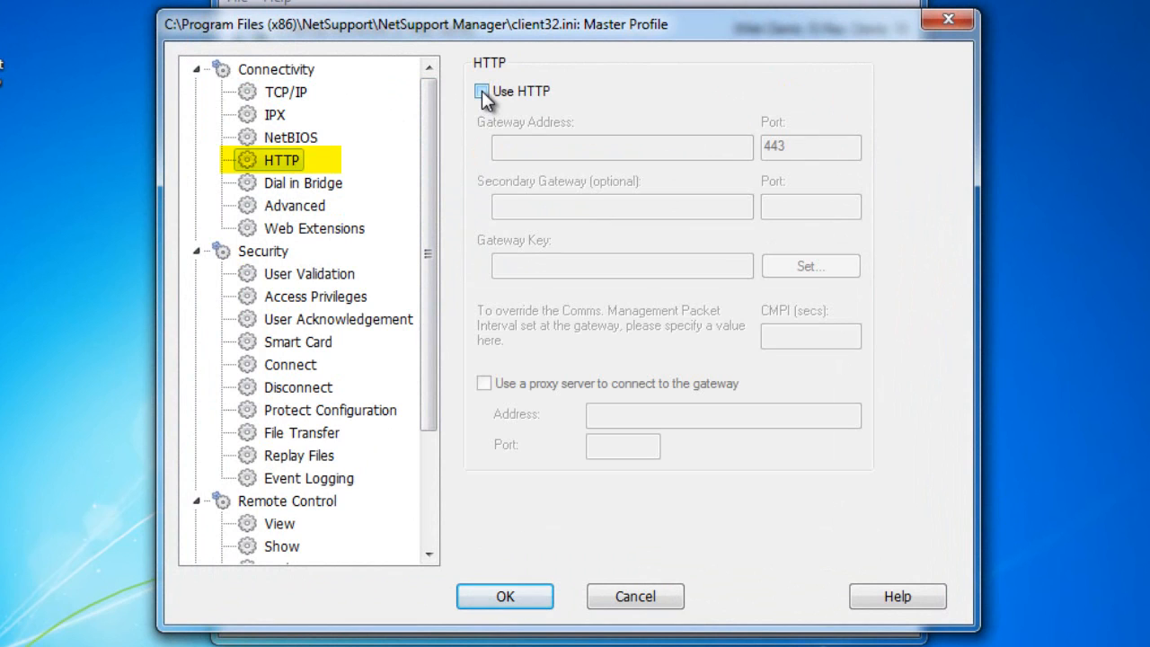
Step: Enable Use HTTP for the Master Profile, review gateway address and key fields, confirm and close the configurator
{"action": "left_click", "coordinate": [482, 89]}
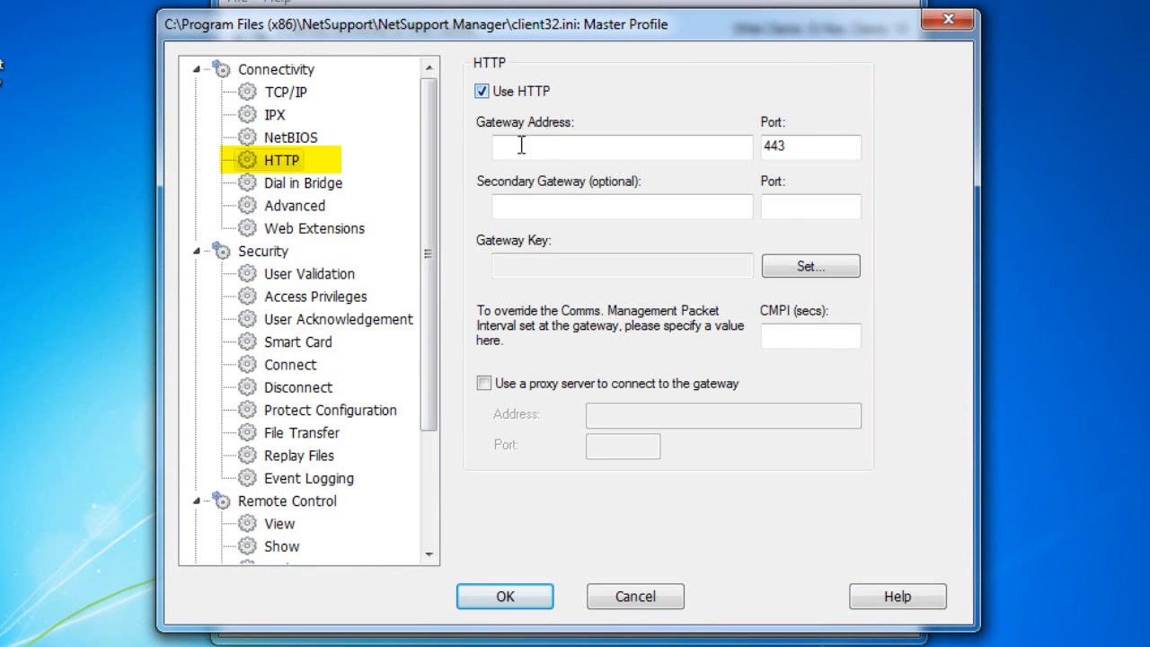
{"action": "left_click", "coordinate": [622, 147]}
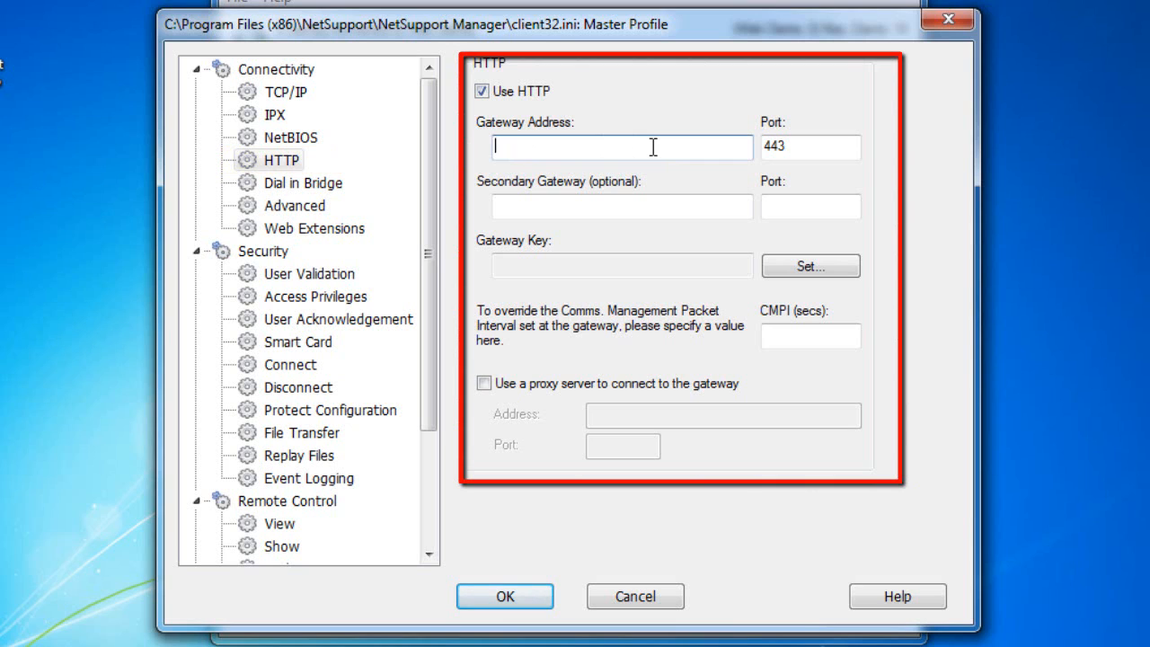
{"action": "left_click", "coordinate": [809, 147]}
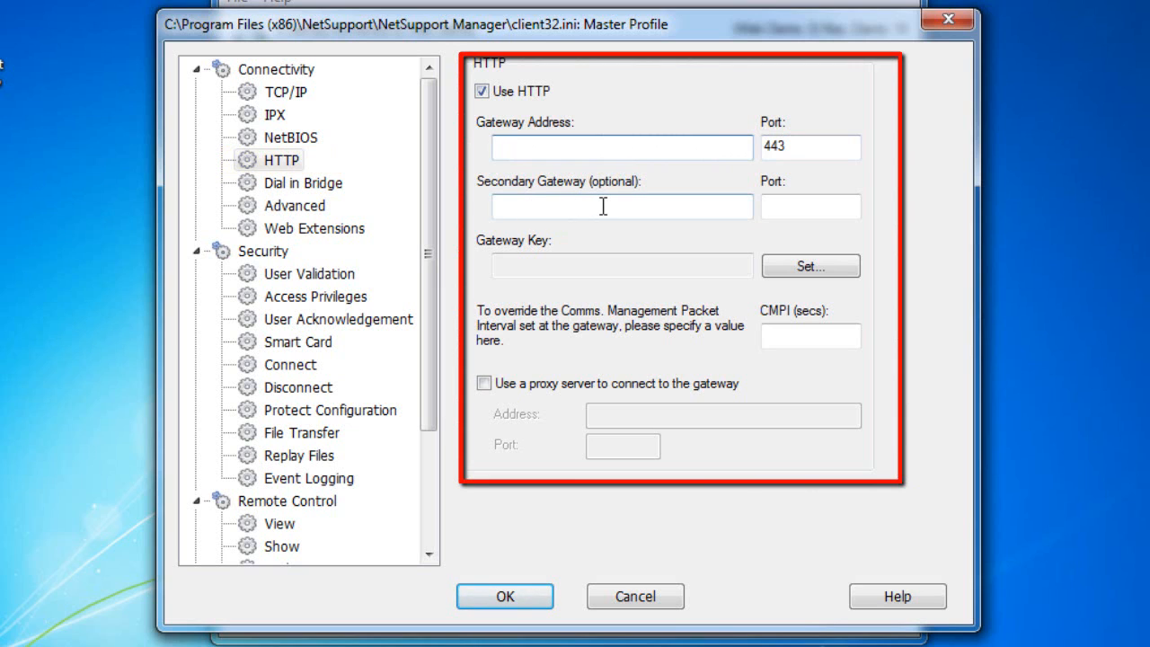
{"action": "left_click", "coordinate": [809, 207]}
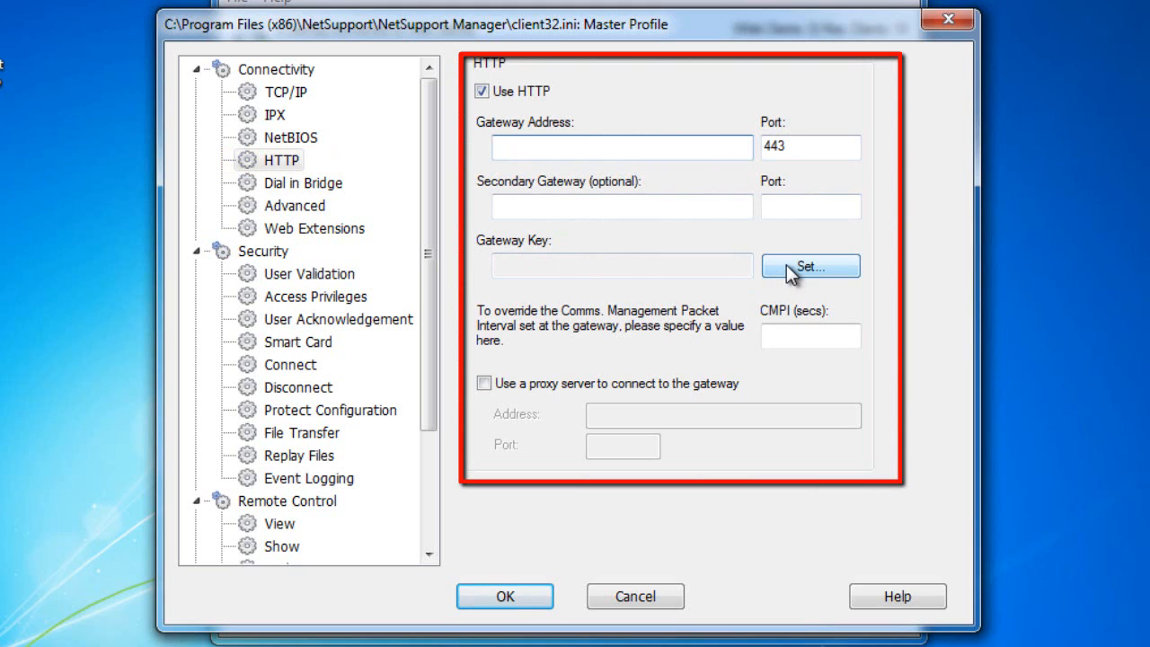
{"action": "left_click", "coordinate": [808, 266]}
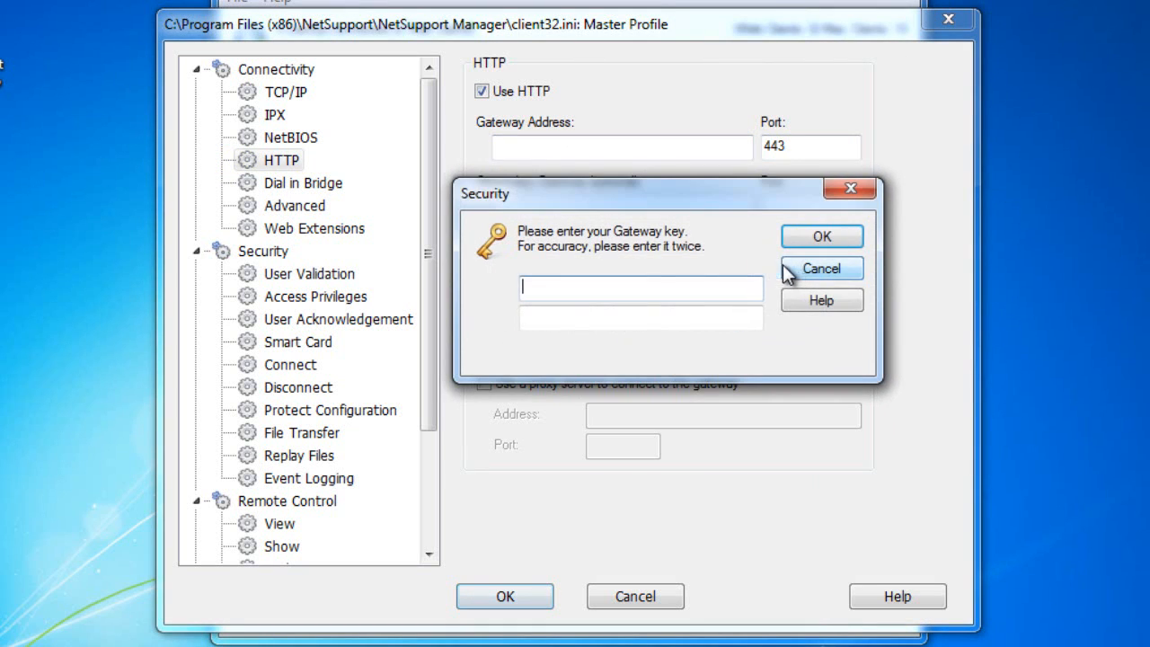
{"action": "left_click", "coordinate": [820, 269]}
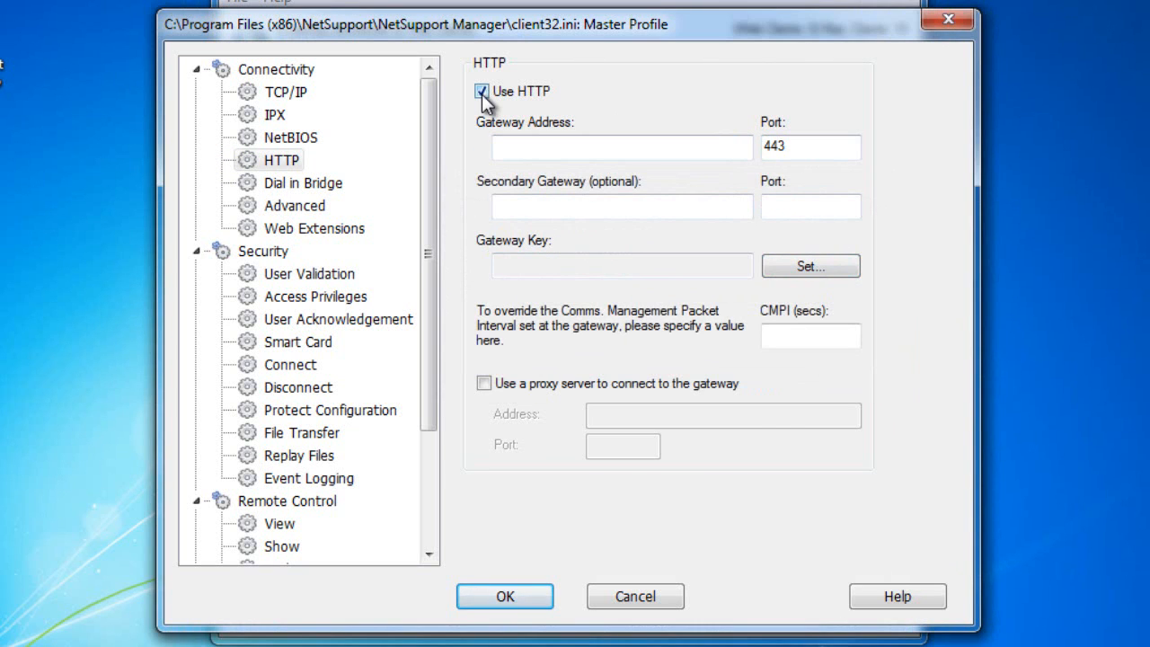
{"action": "left_click", "coordinate": [503, 597]}
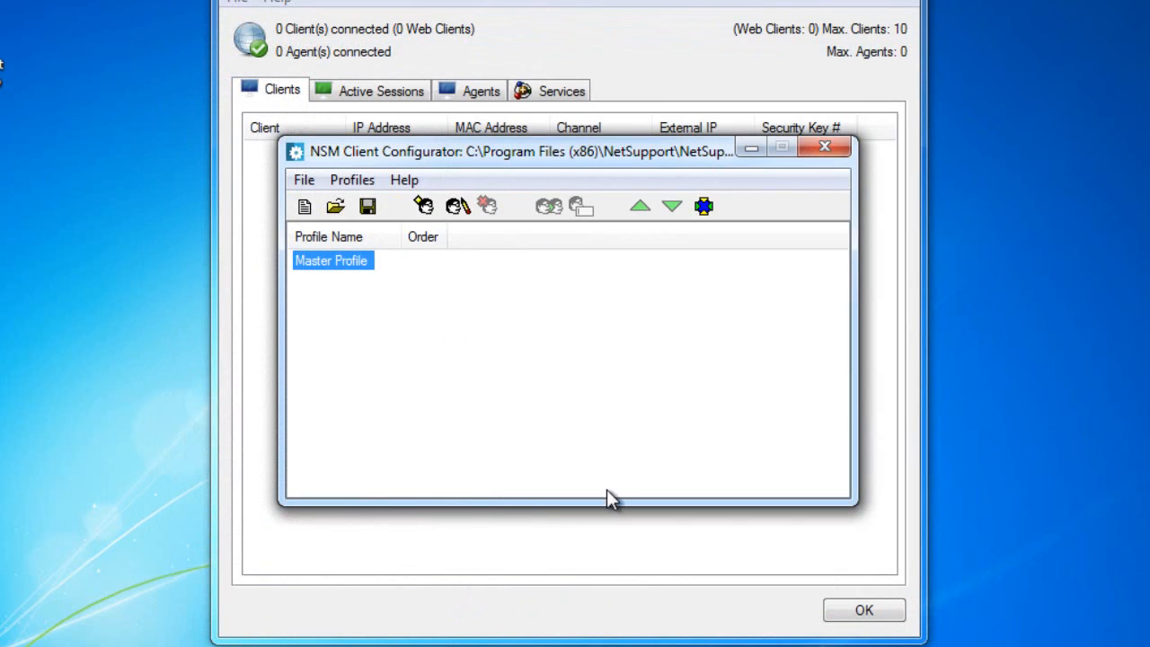
{"action": "mouse_move", "coordinate": [503, 297]}
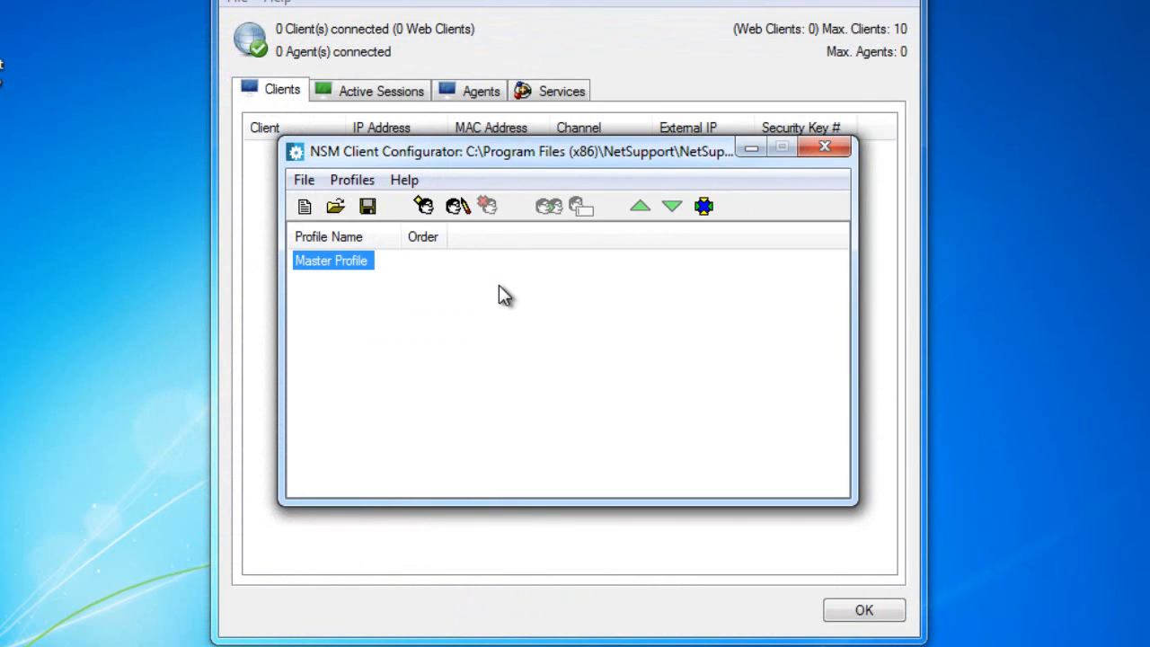
{"action": "mouse_move", "coordinate": [823, 147]}
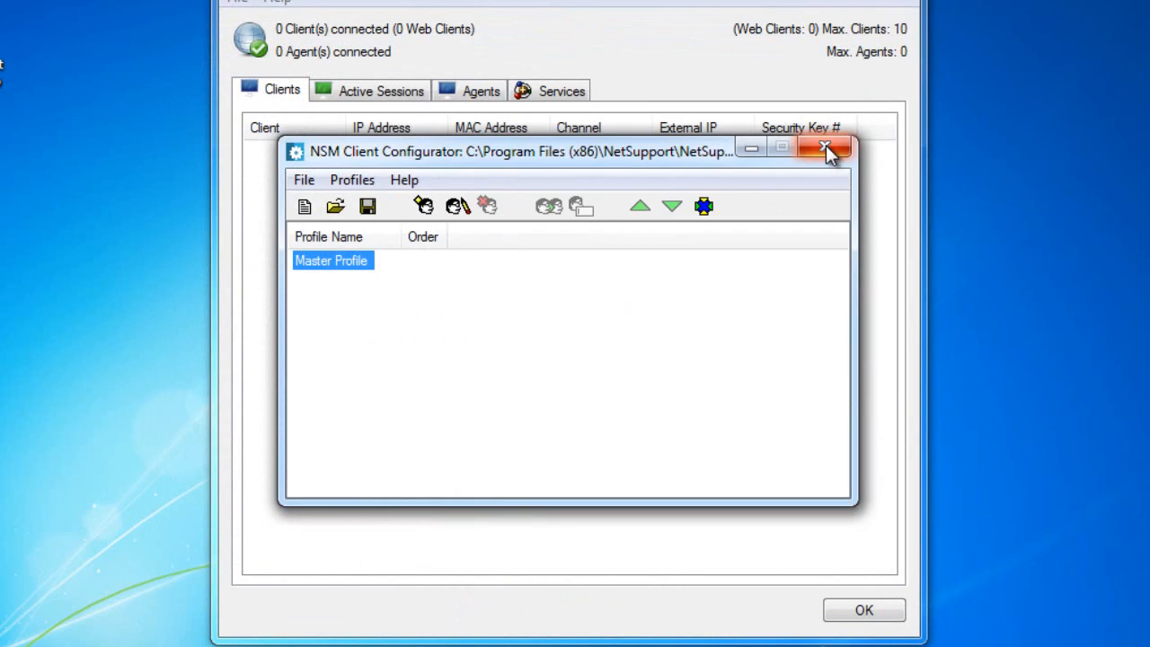
{"action": "left_click", "coordinate": [825, 148]}
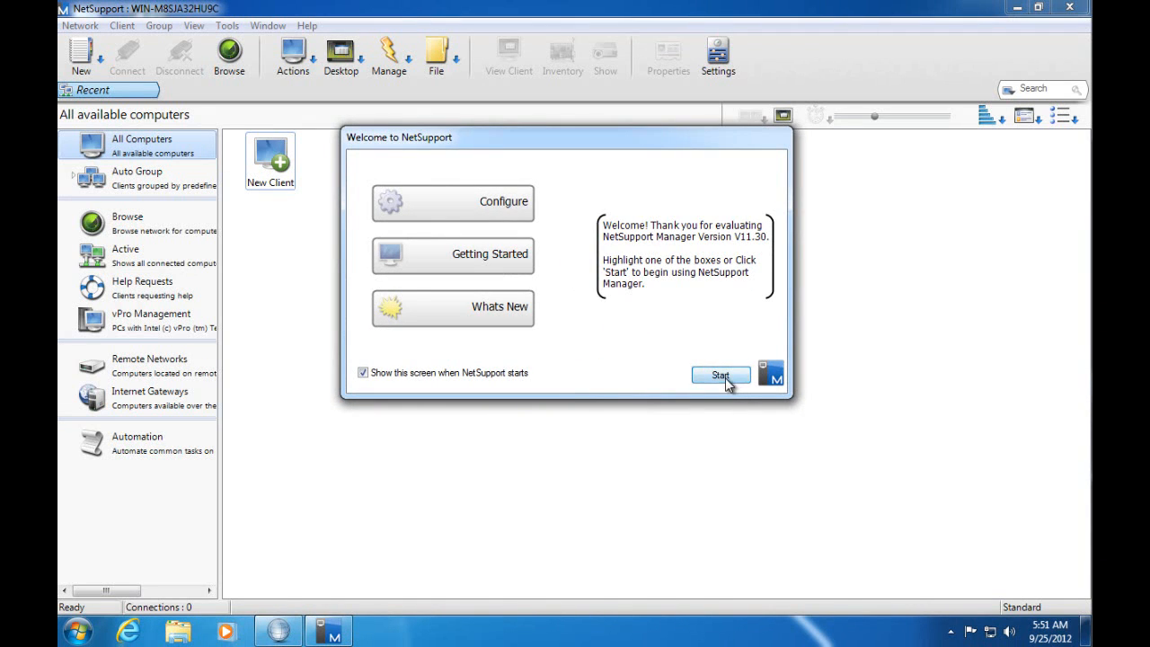
Step: Dismiss the welcome screen, select Internet Gateways and start the Add a Gateway wizard
{"action": "left_click", "coordinate": [719, 376]}
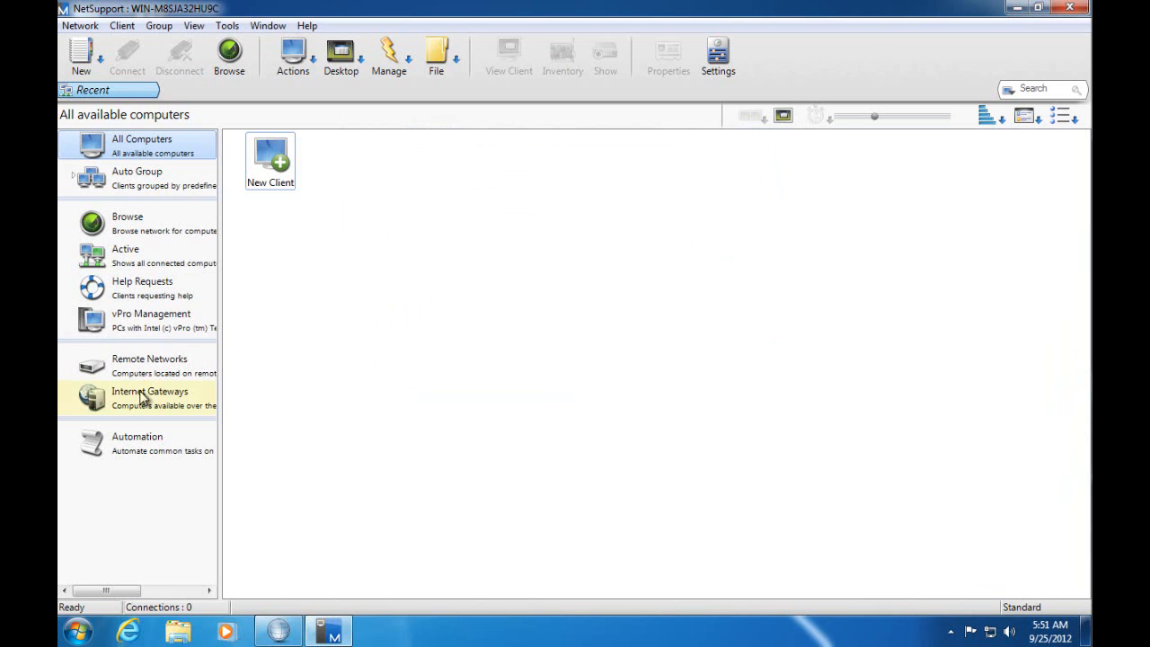
{"action": "left_click", "coordinate": [149, 399]}
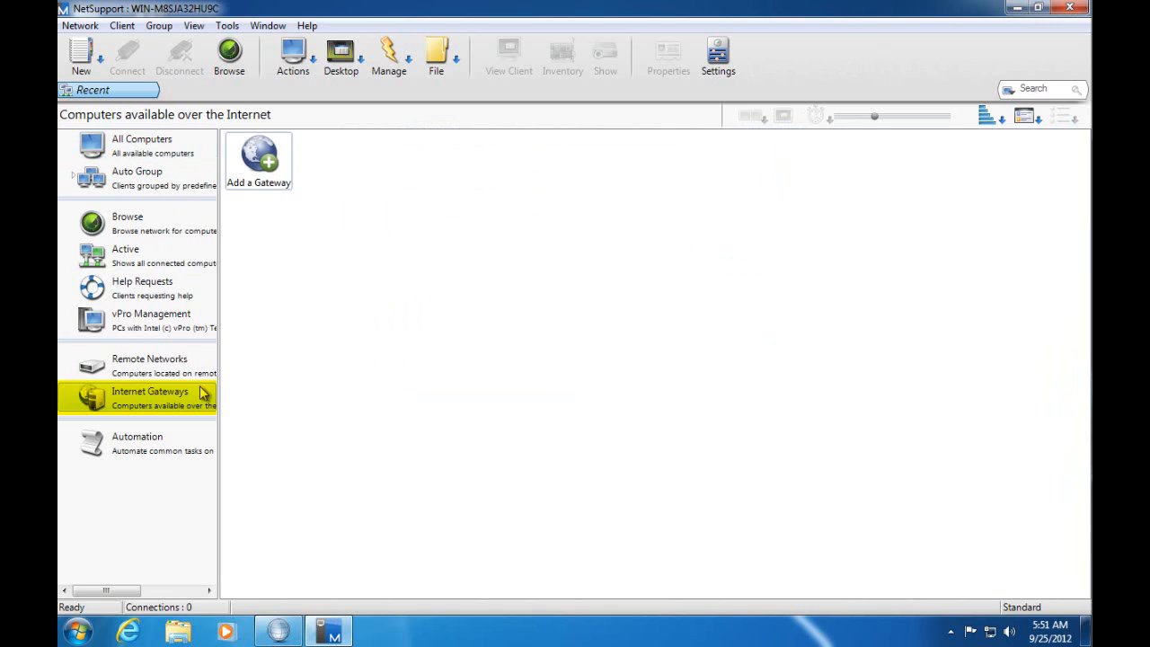
{"action": "double_click", "coordinate": [259, 158]}
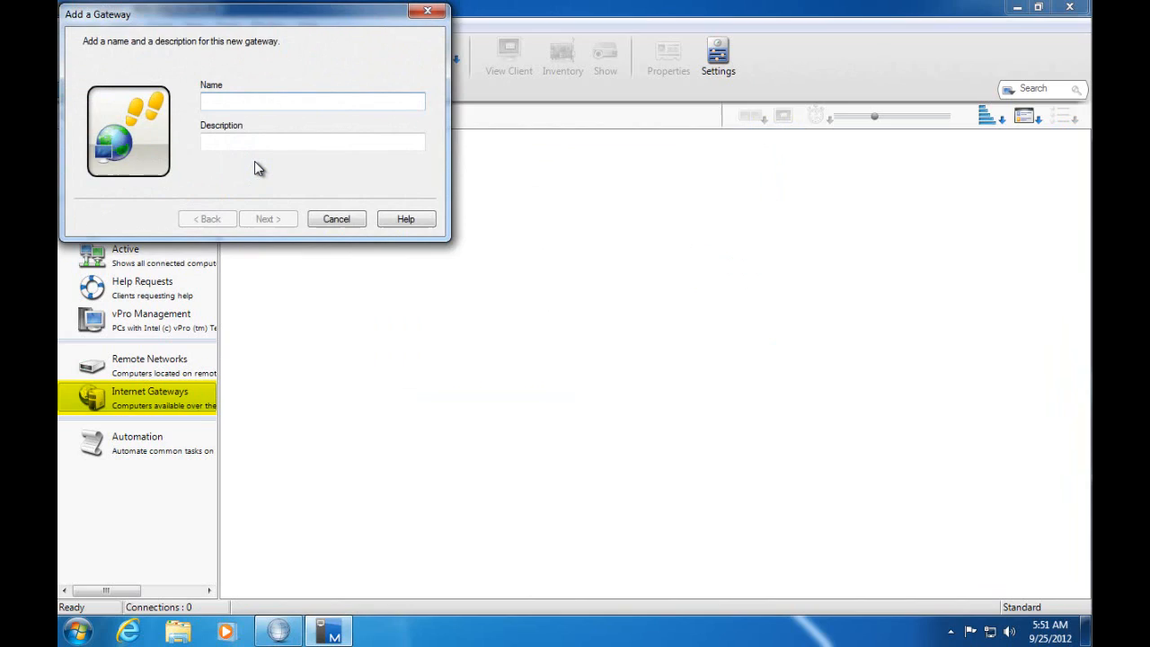
Step: Name the new gateway NetSupport in the Add a Gateway wizard
{"action": "type", "text": "NetSupp"}
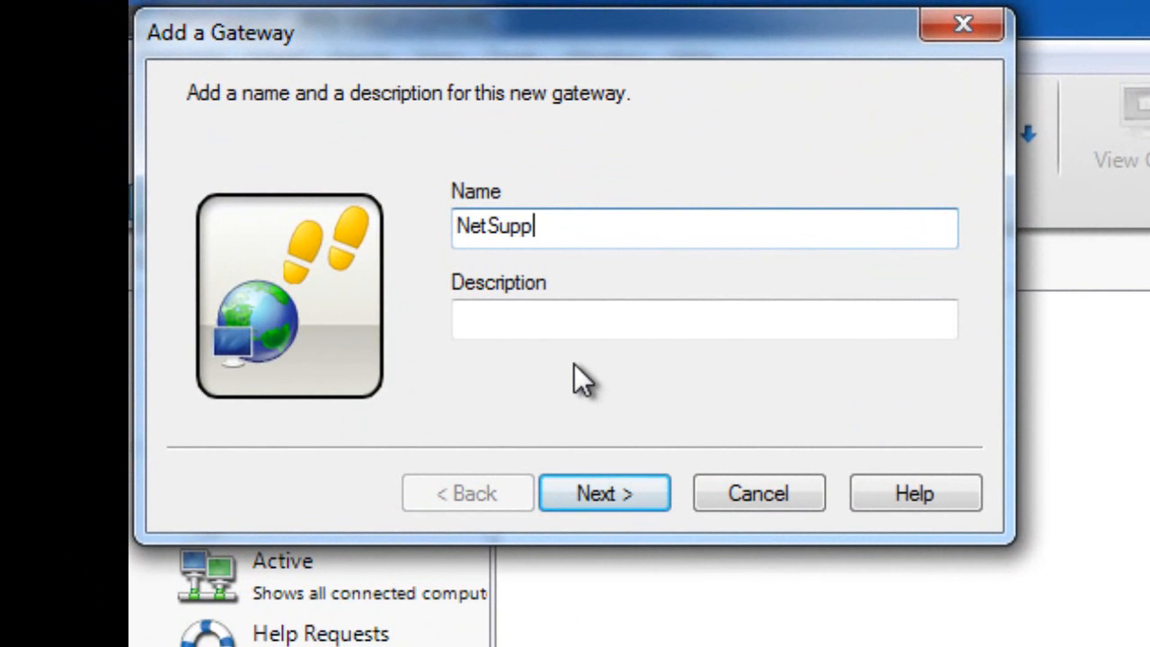
{"action": "type", "text": "ort"}
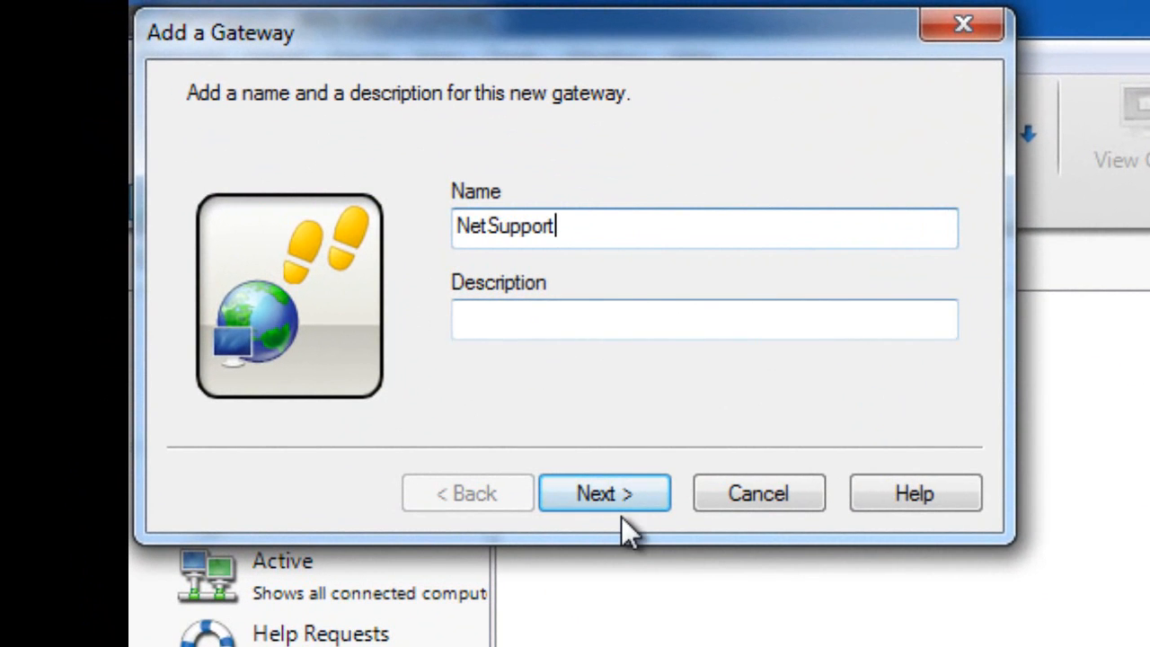
{"action": "left_click", "coordinate": [604, 492]}
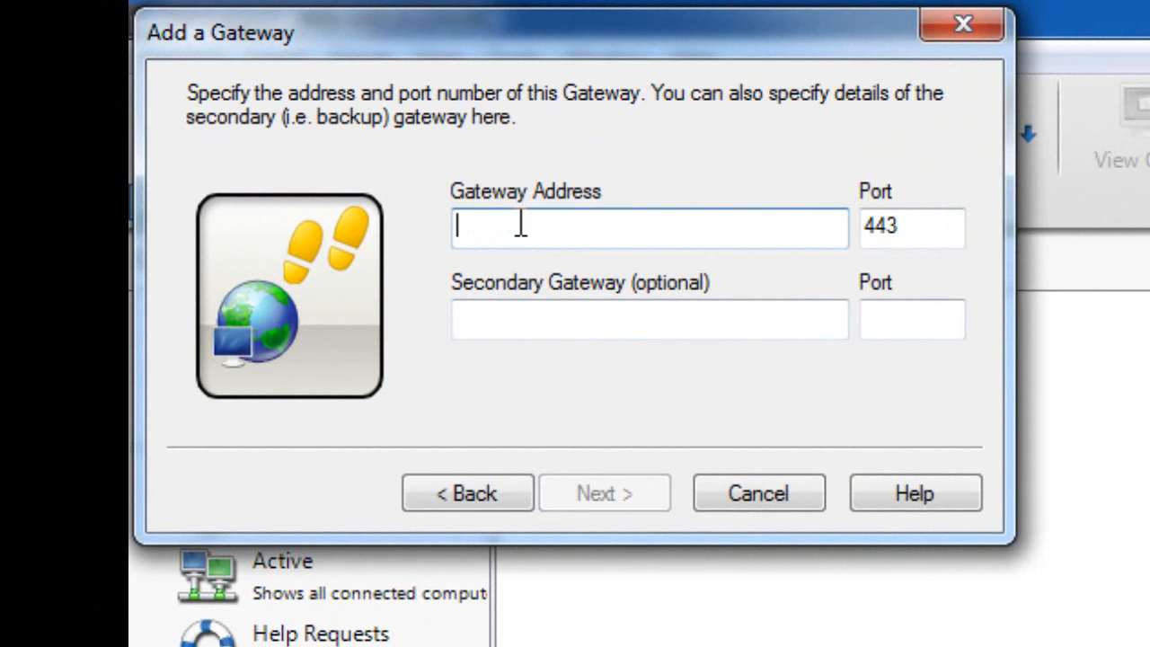
Step: Set the gateway address to 10.0.0.1 on port 443 and skip the proxy server step
{"action": "left_click", "coordinate": [913, 227]}
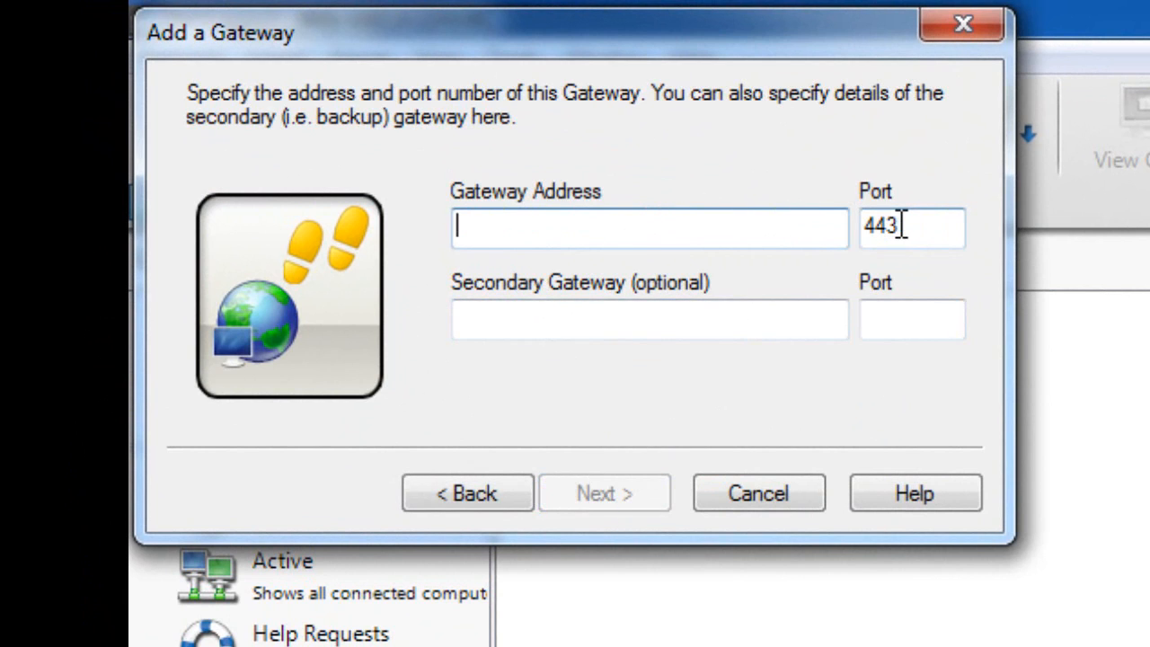
{"action": "type", "text": "1"}
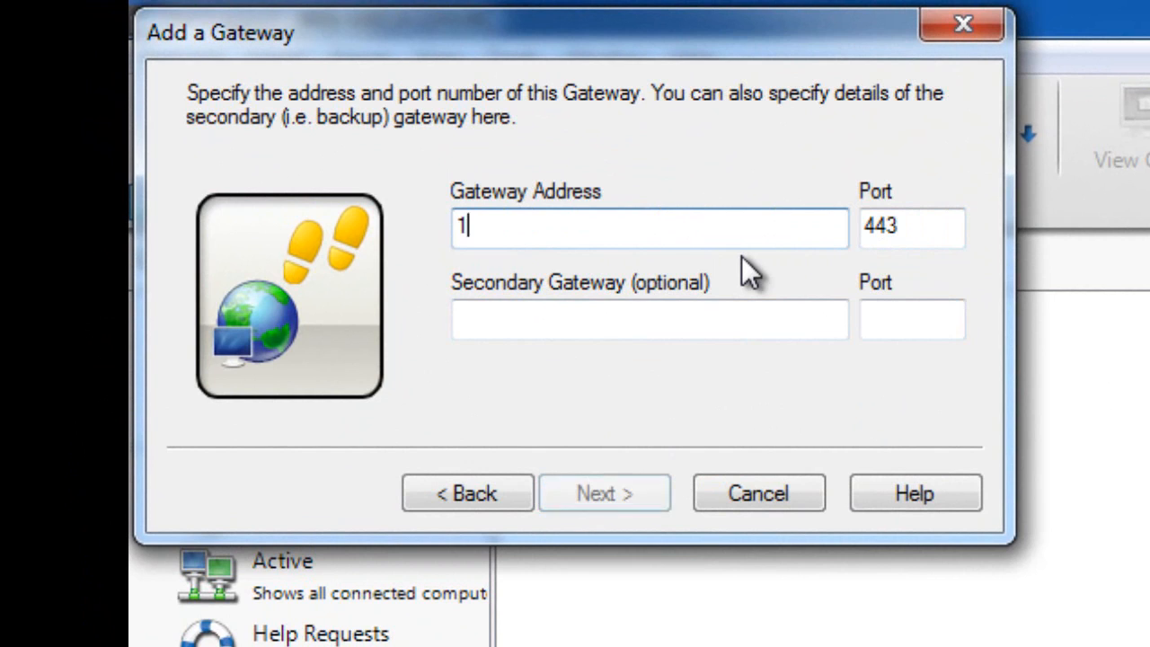
{"action": "type", "text": "0.0.0.1"}
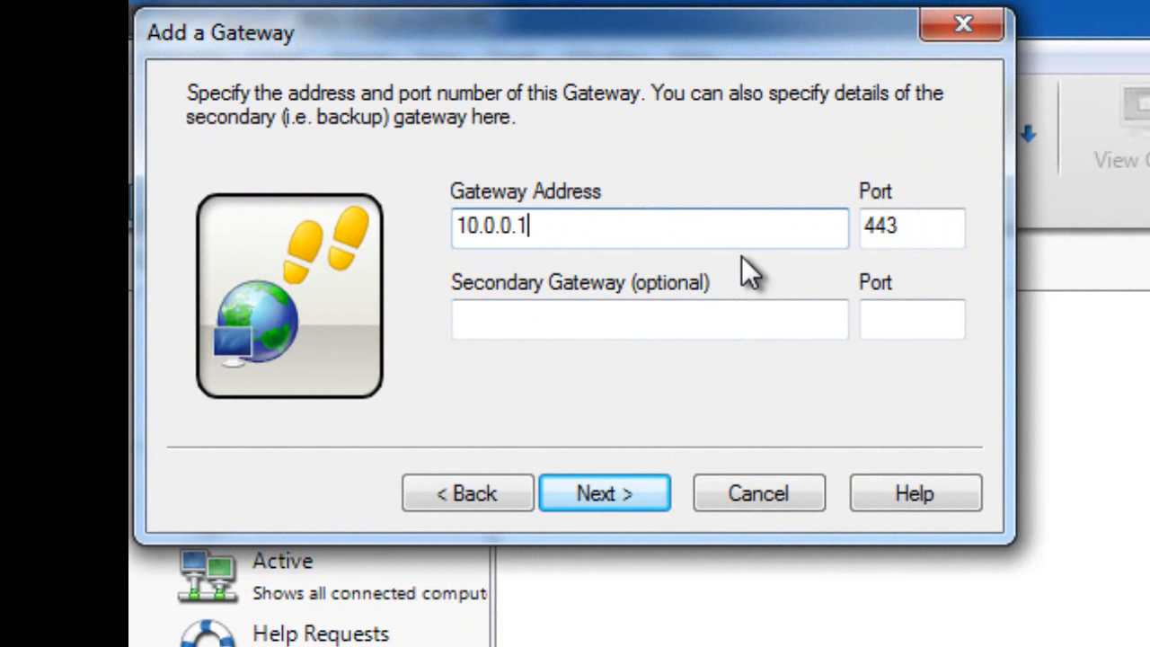
{"action": "left_click", "coordinate": [913, 227]}
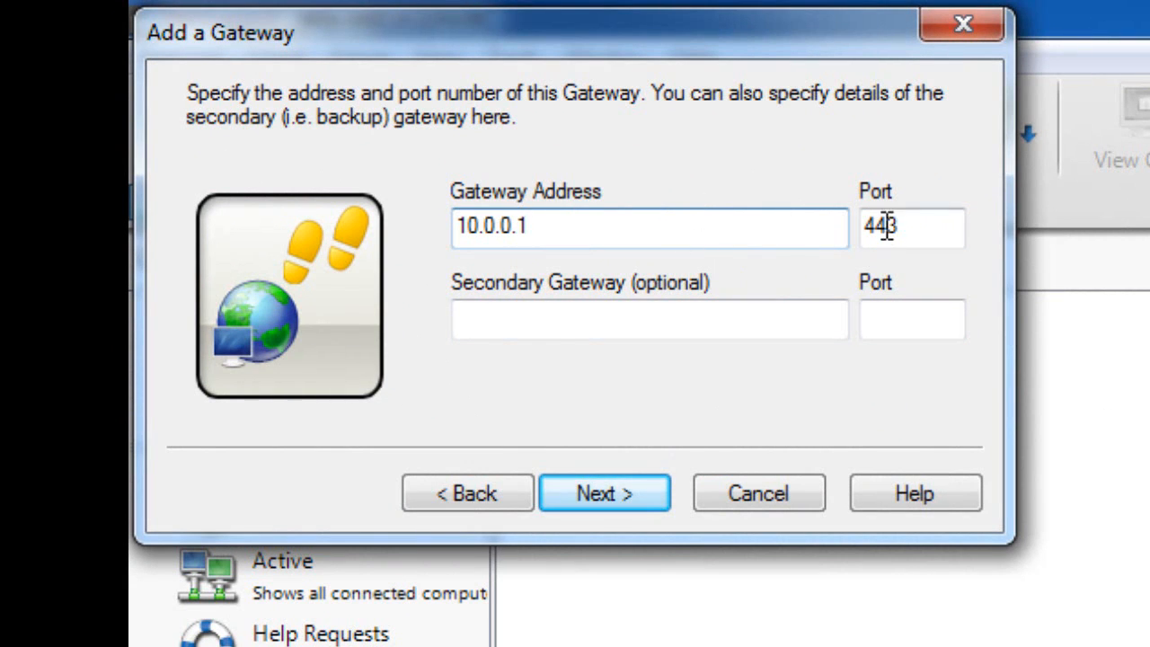
{"action": "mouse_move", "coordinate": [633, 499]}
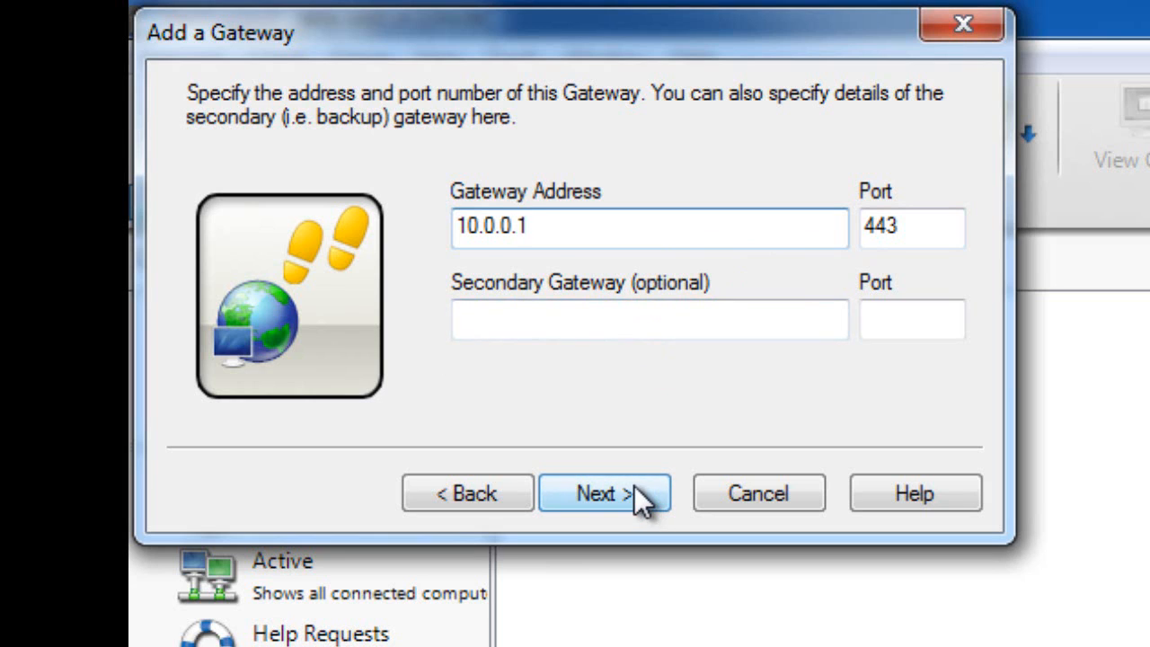
{"action": "left_click", "coordinate": [604, 493]}
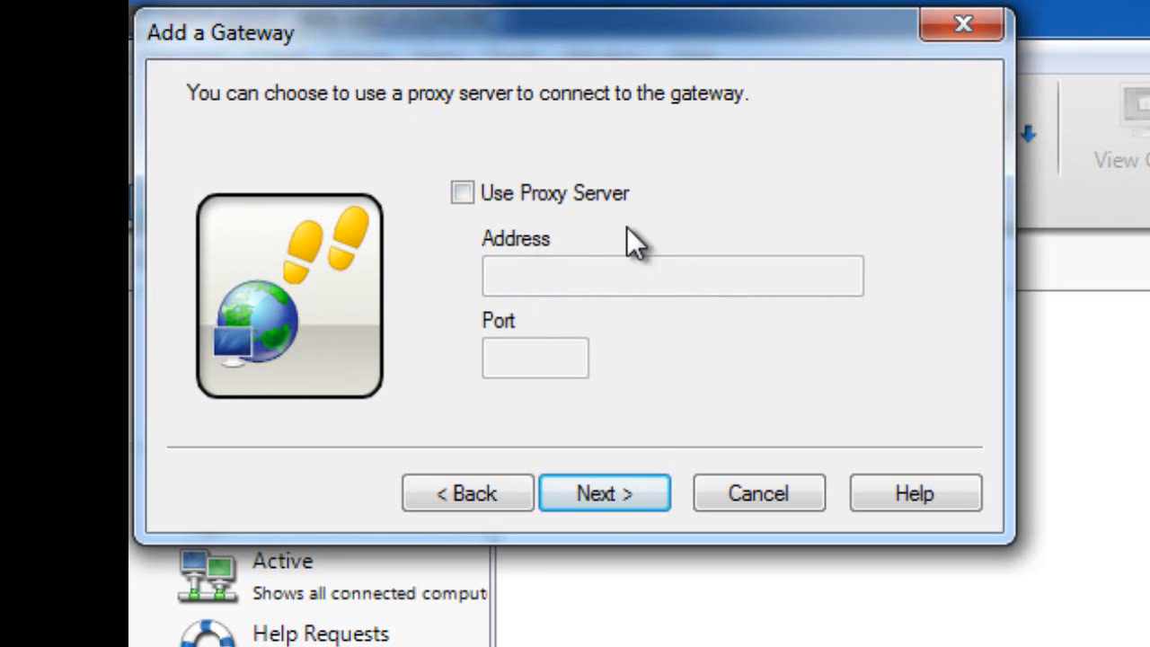
{"action": "left_click", "coordinate": [604, 493]}
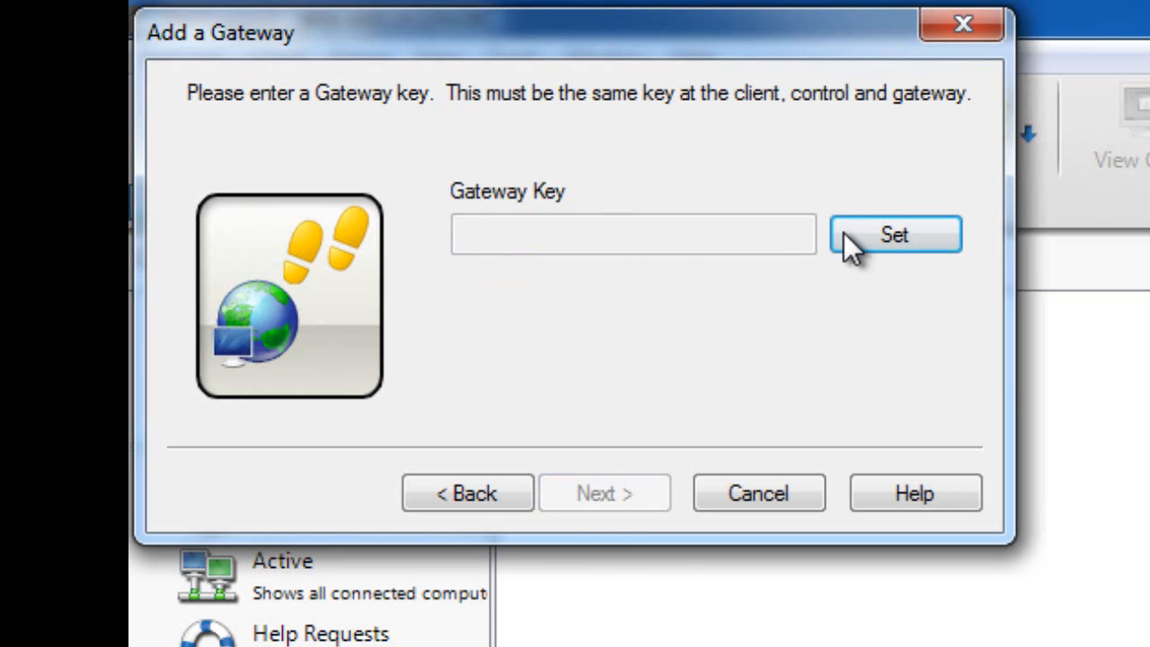
Step: Reach the Gateway Key step, leaving the key unset
{"action": "left_click", "coordinate": [895, 234]}
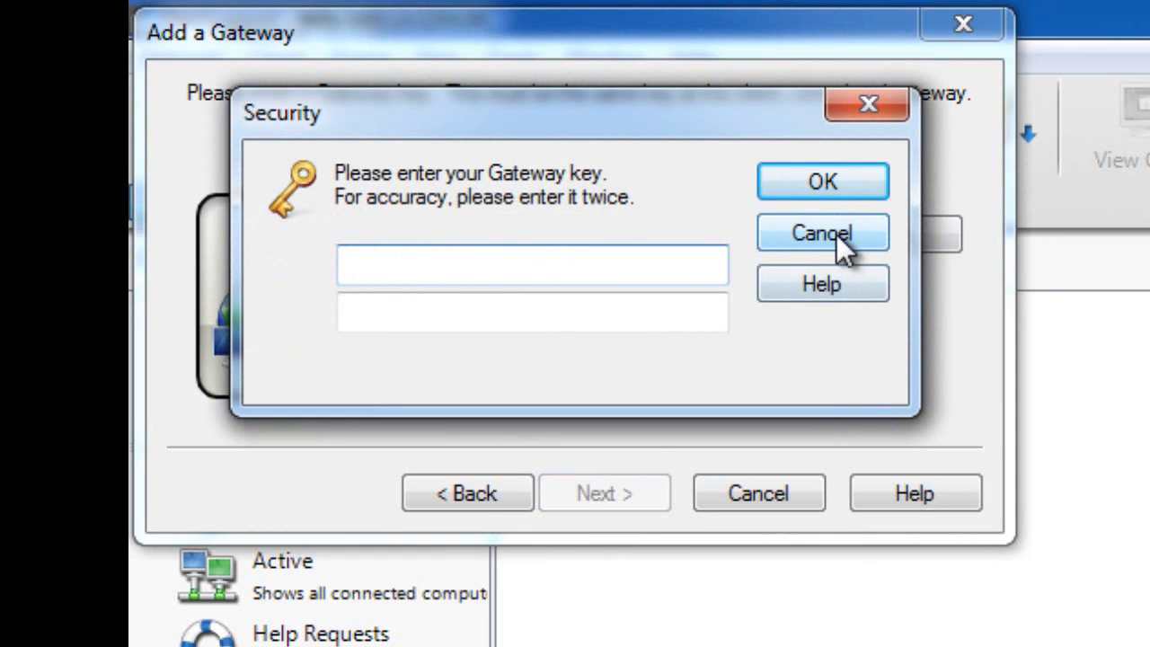
{"action": "left_click", "coordinate": [821, 232]}
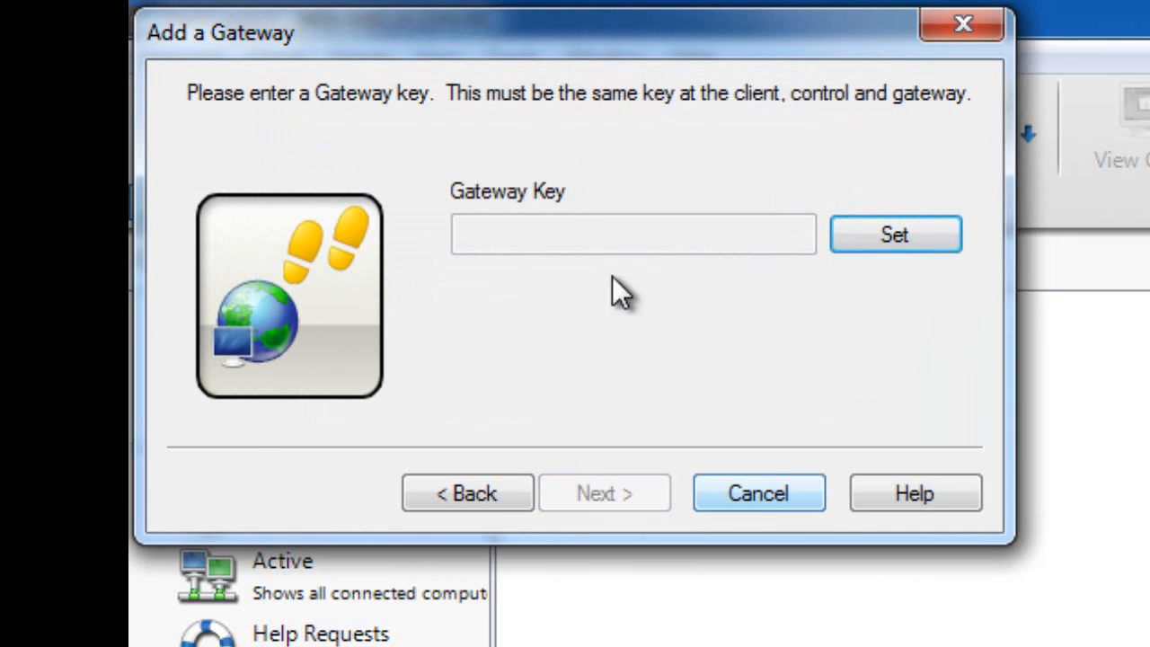
Step: Finish adding the NetSupport gateway with Username and Password left empty
{"action": "left_click", "coordinate": [895, 234]}
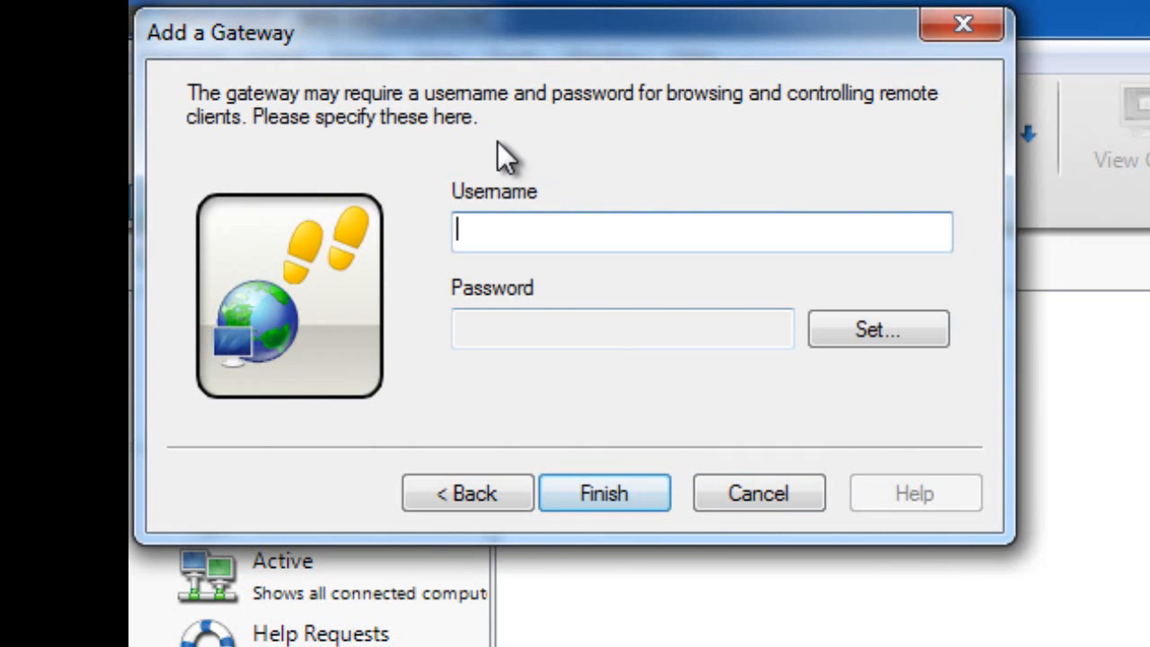
{"action": "mouse_move", "coordinate": [525, 324]}
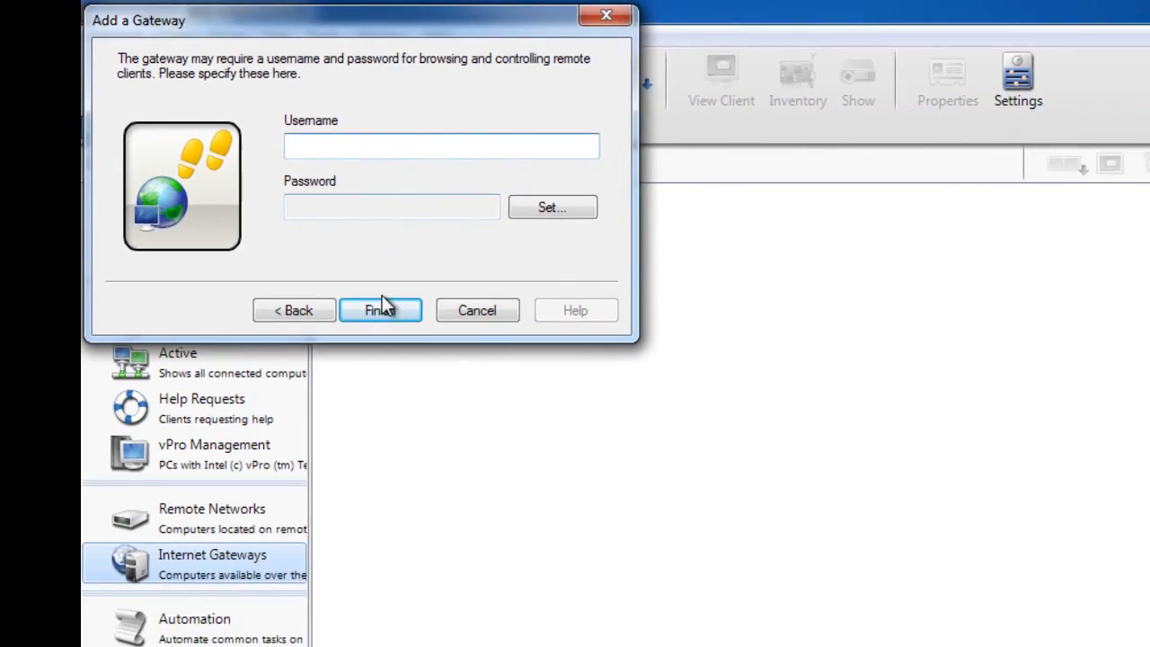
{"action": "left_click", "coordinate": [381, 309]}
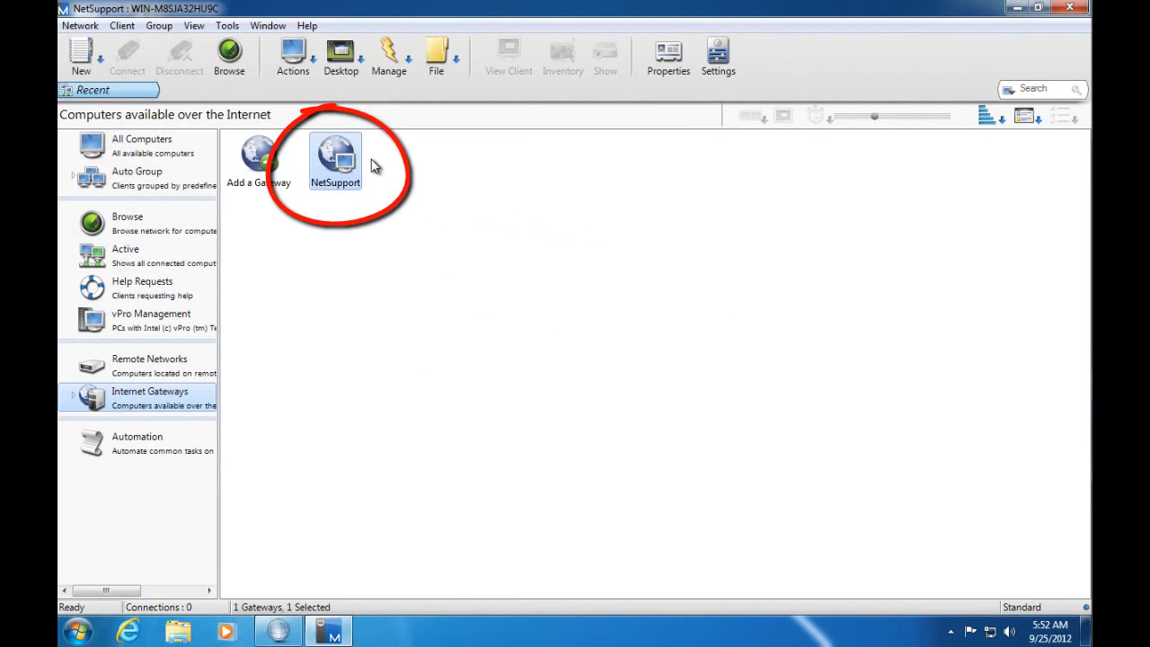
{"action": "mouse_move", "coordinate": [411, 180]}
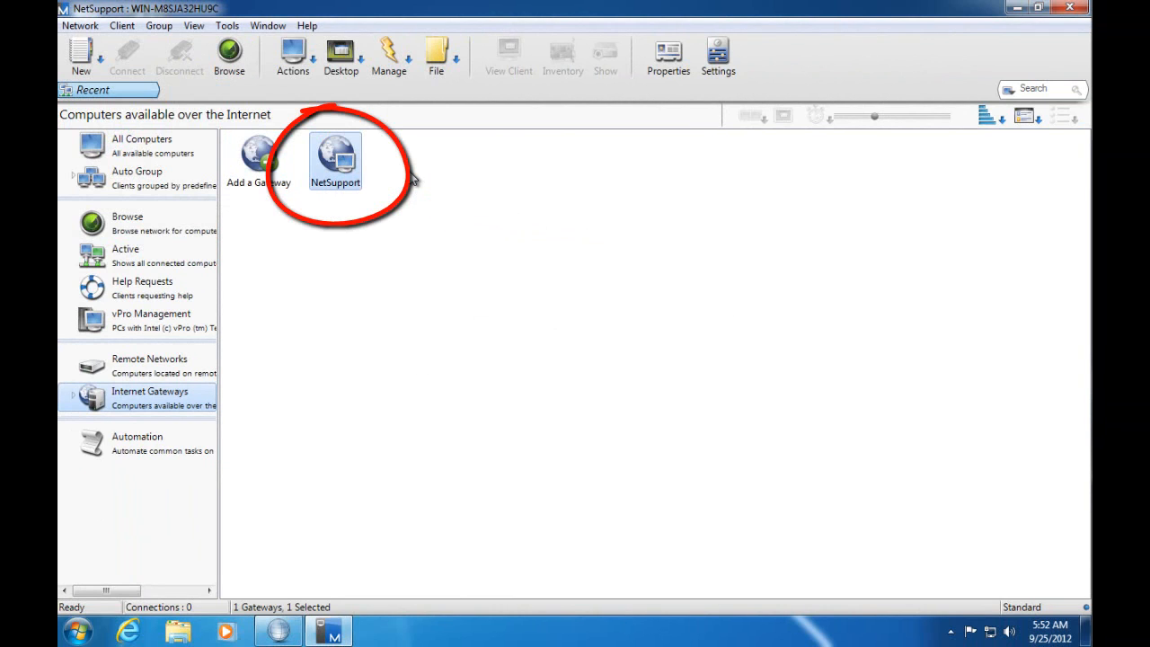